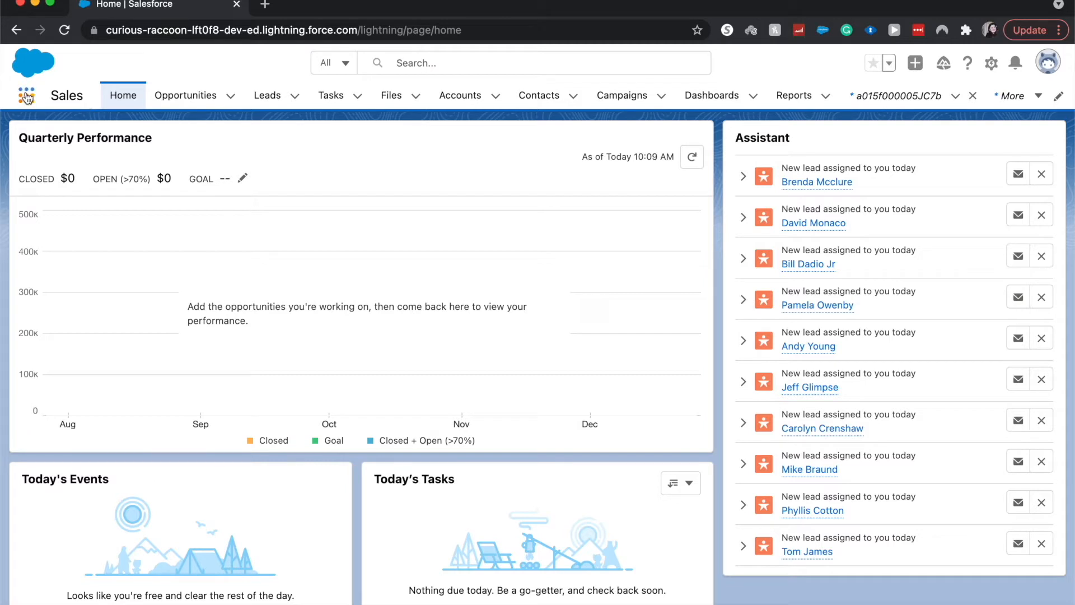
Bring up the App Launcher listing all available apps
click(26, 94)
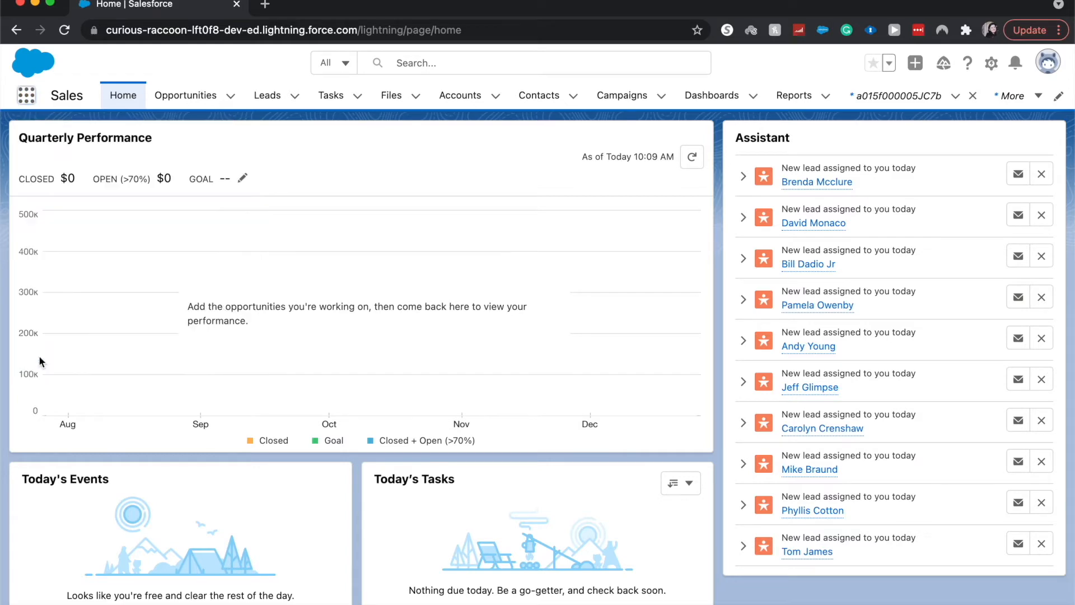
click(26, 95)
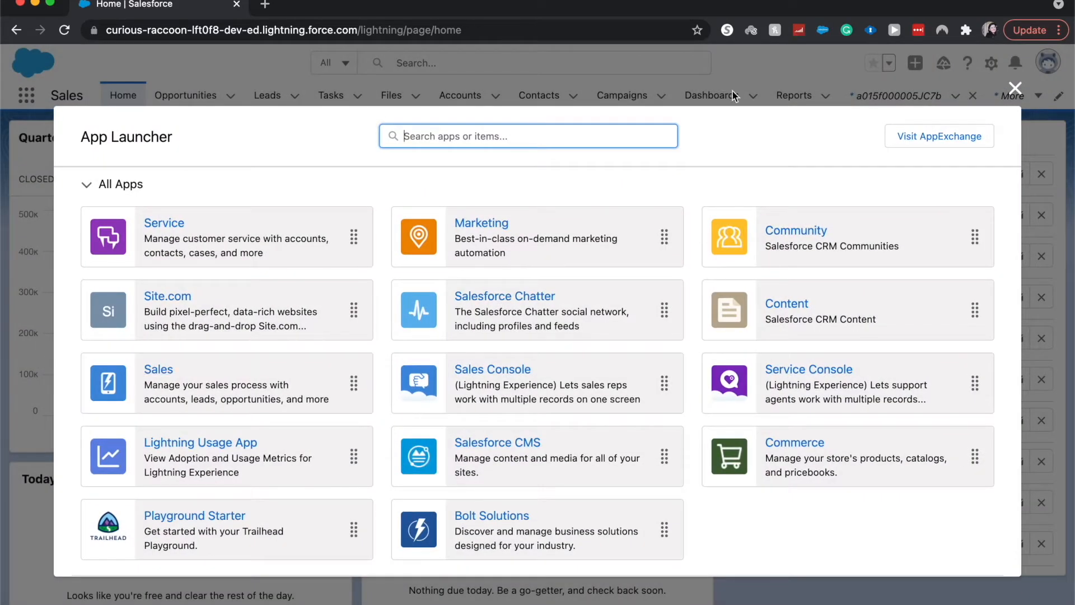
mouse_move(928, 141)
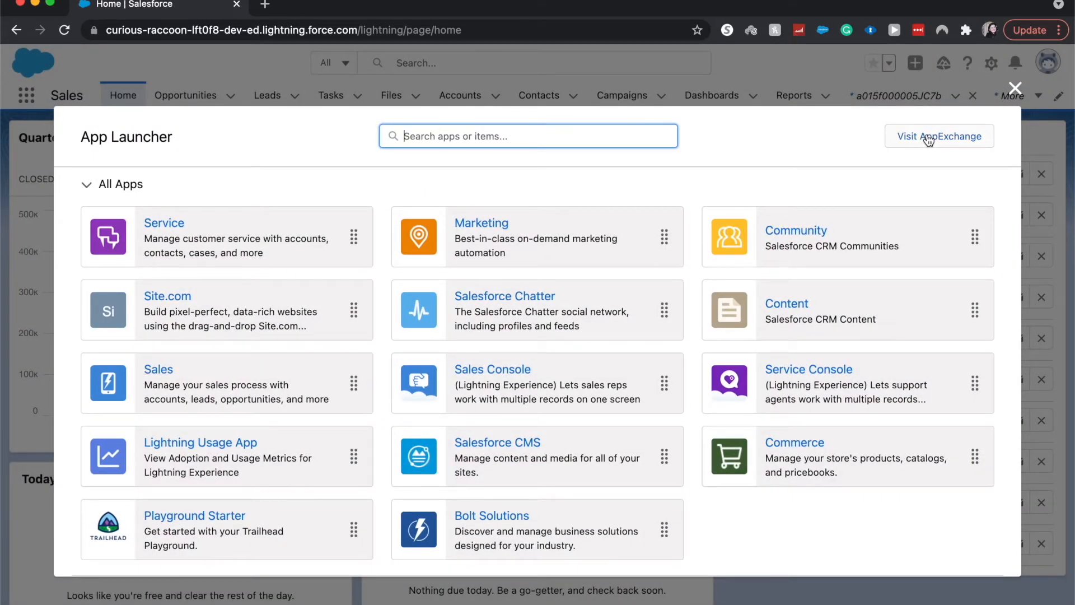
Visit the AppExchange store and browse its featured apps, components and consultants
click(938, 135)
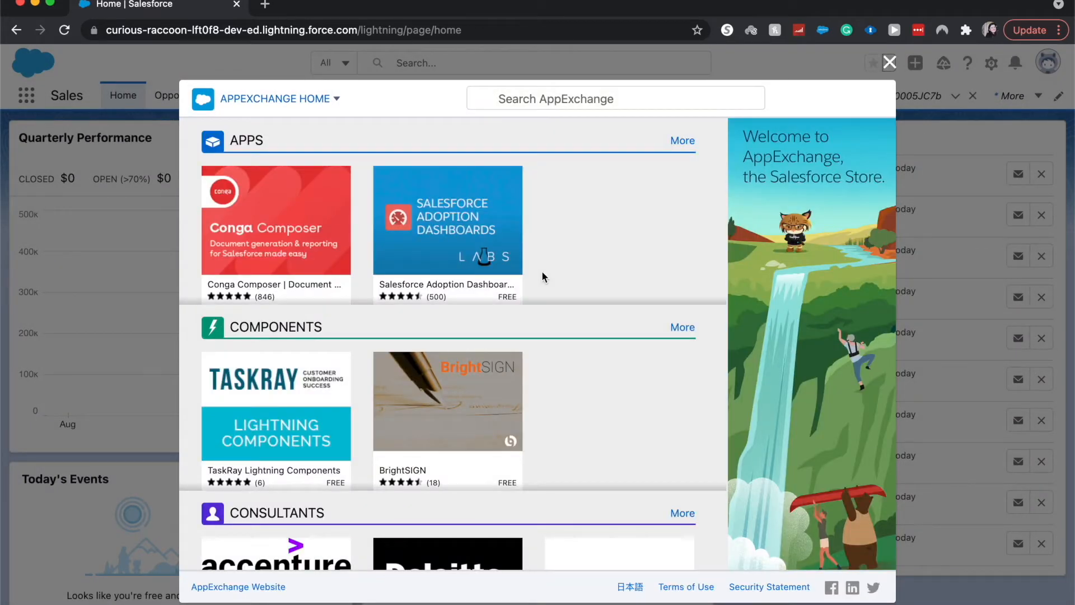
mouse_move(240, 145)
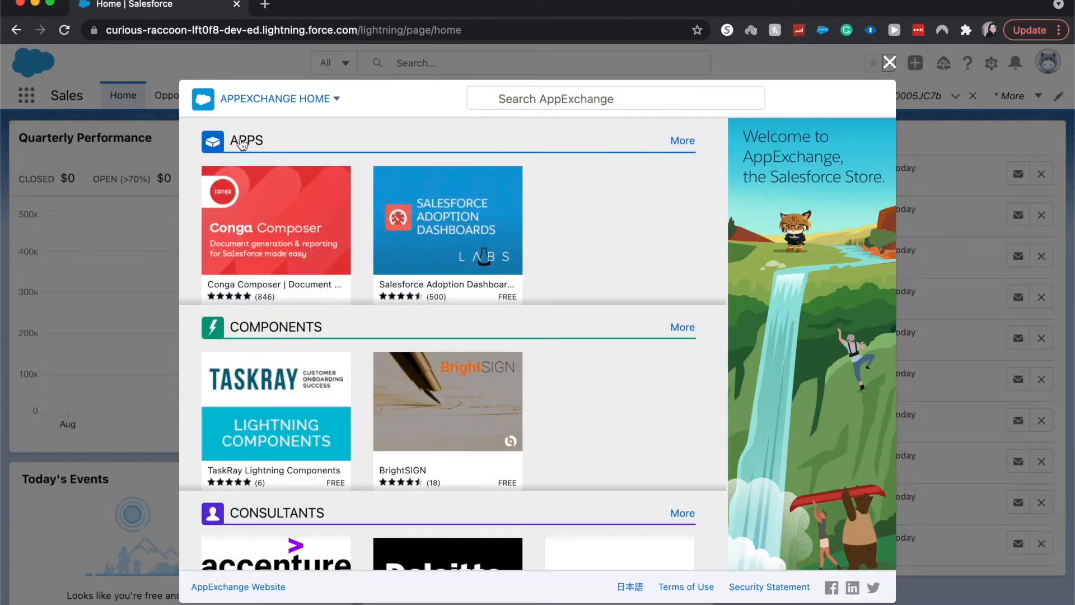
scroll(down, 3)
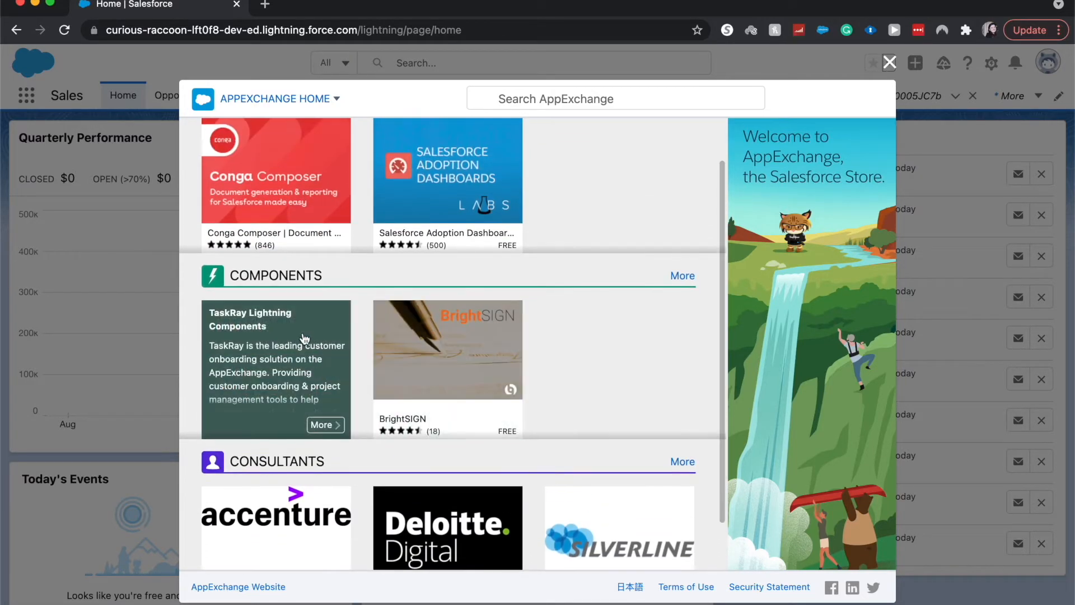
scroll(up, 3)
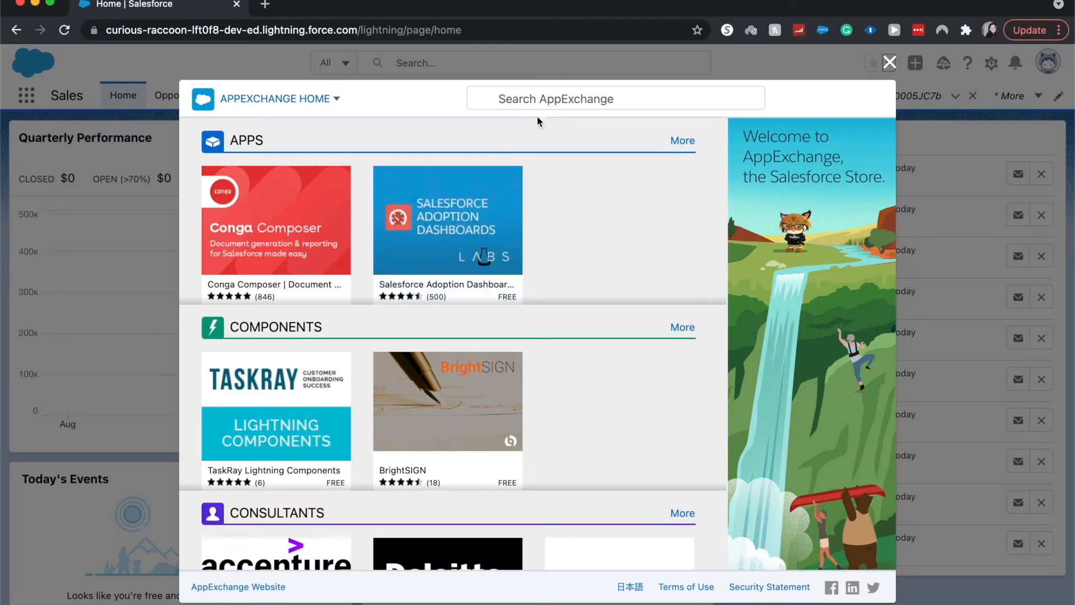
Search AppExchange for 'dashboards', returning 777 matching apps
click(614, 98)
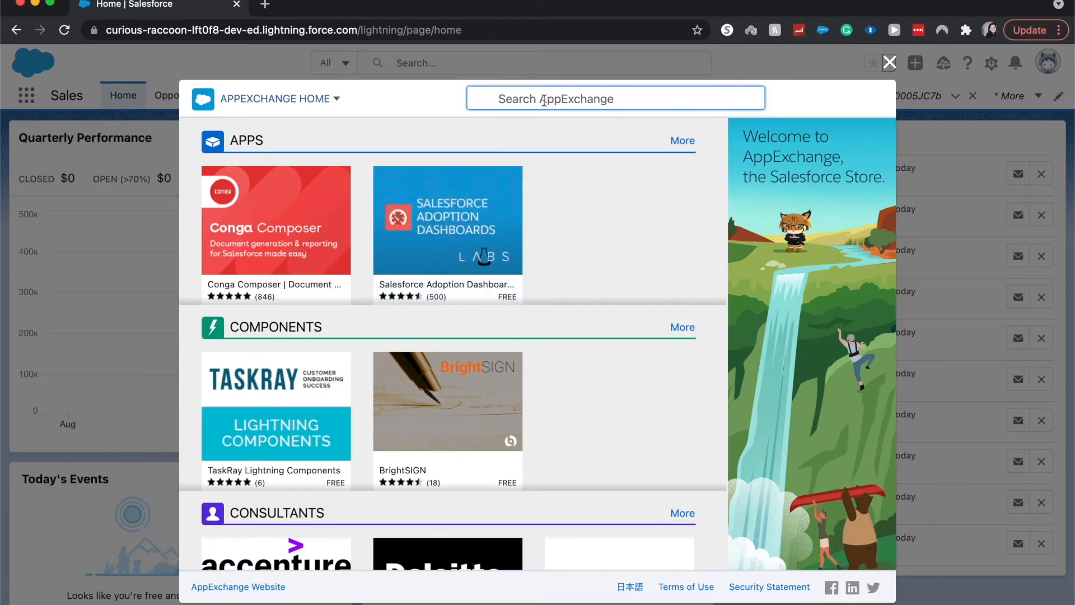
text(DA)
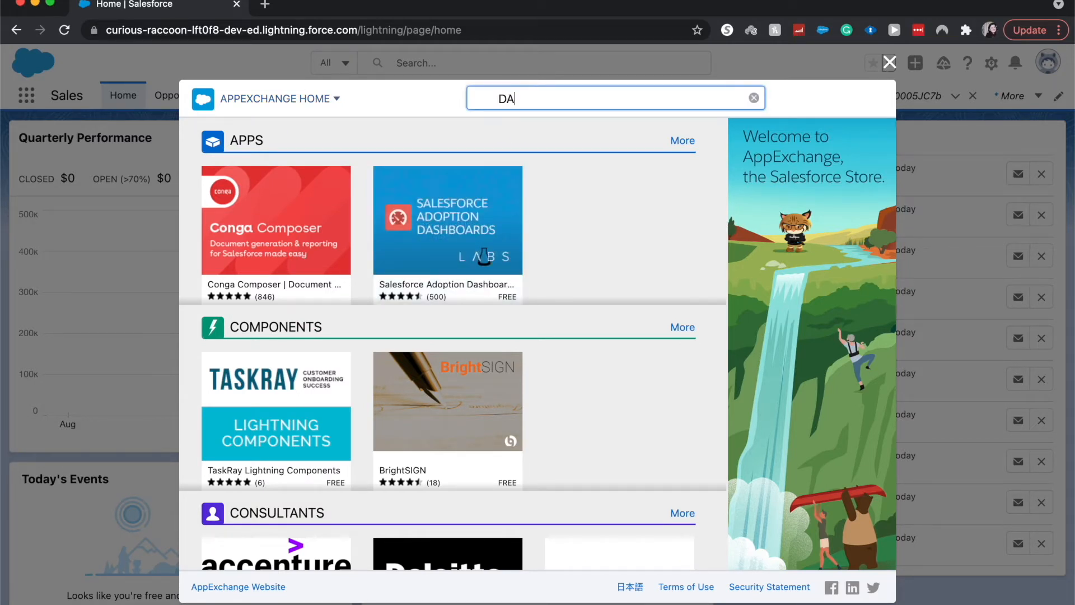
click(752, 97)
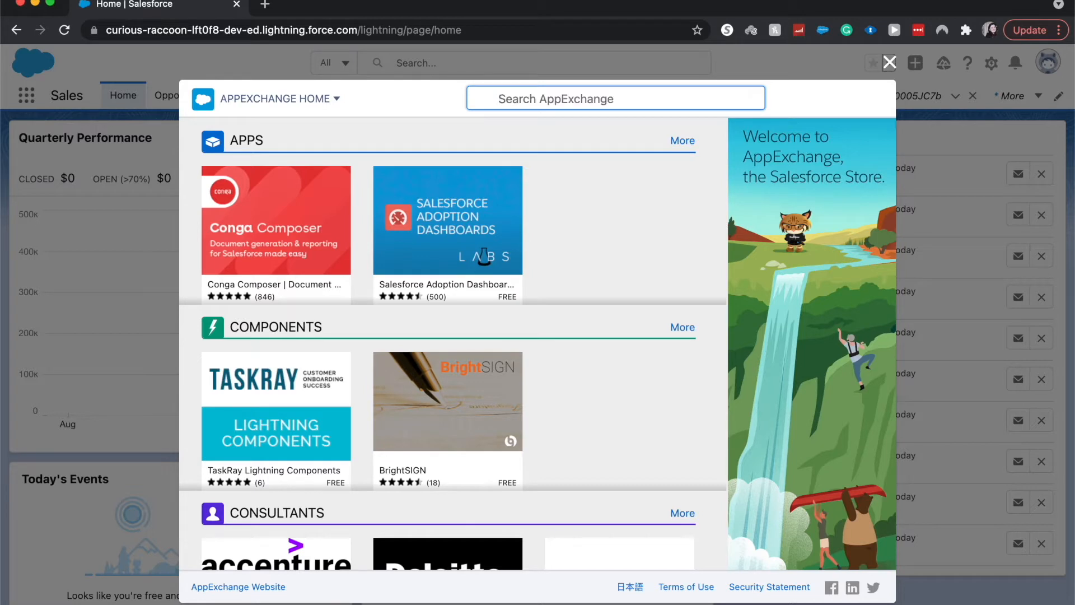
text(dashb)
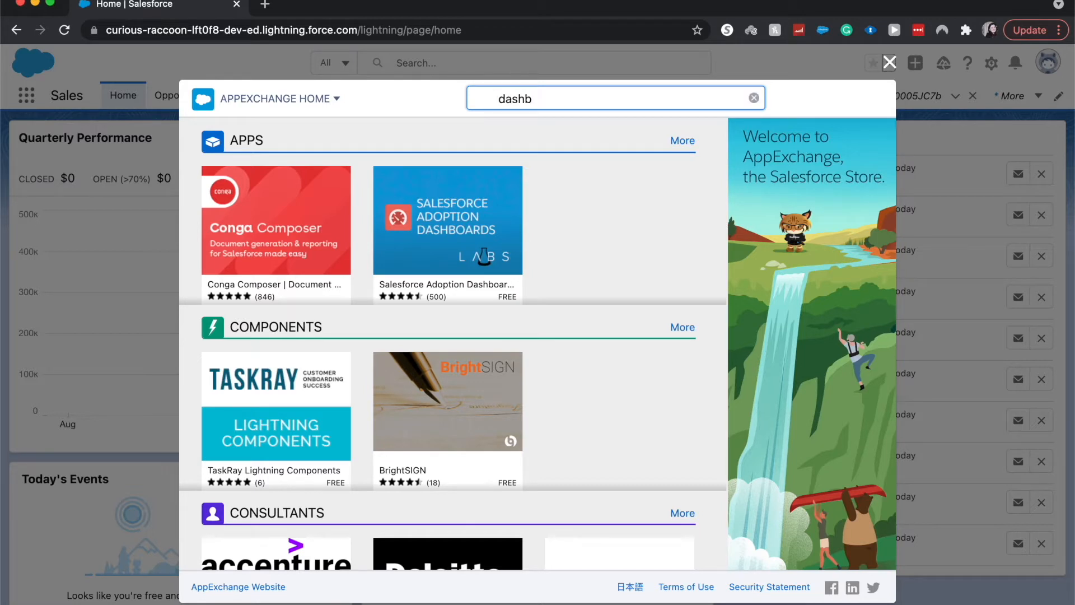
text(oards)
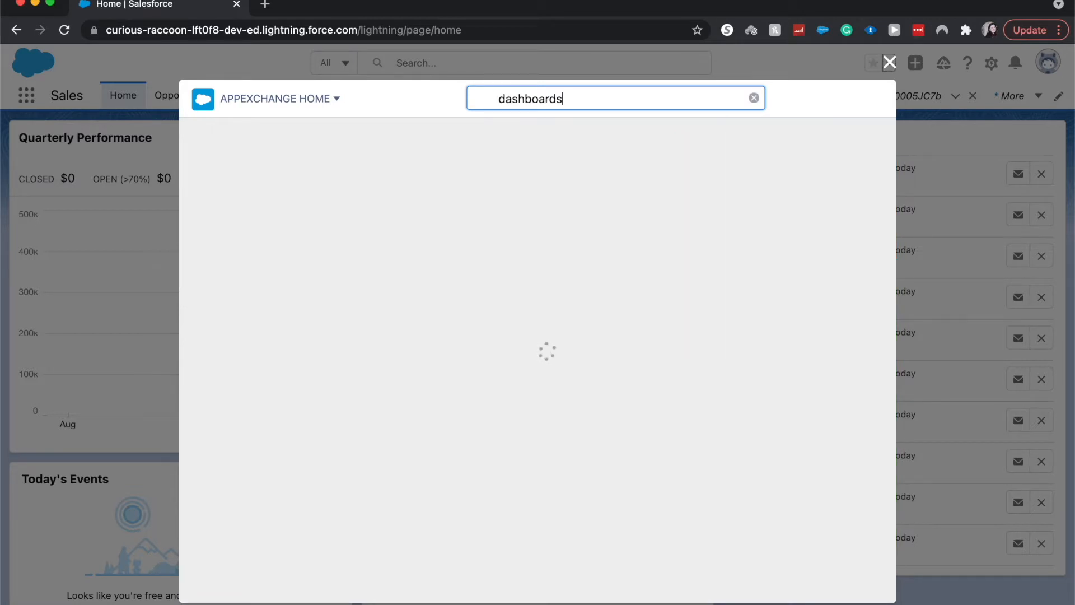
key(Return)
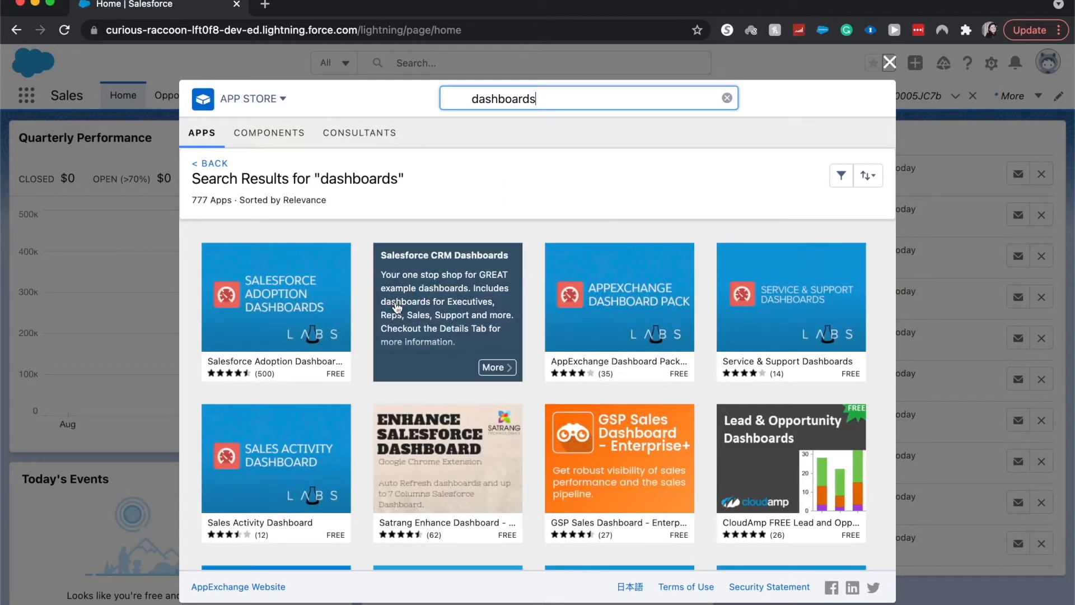
mouse_move(620, 309)
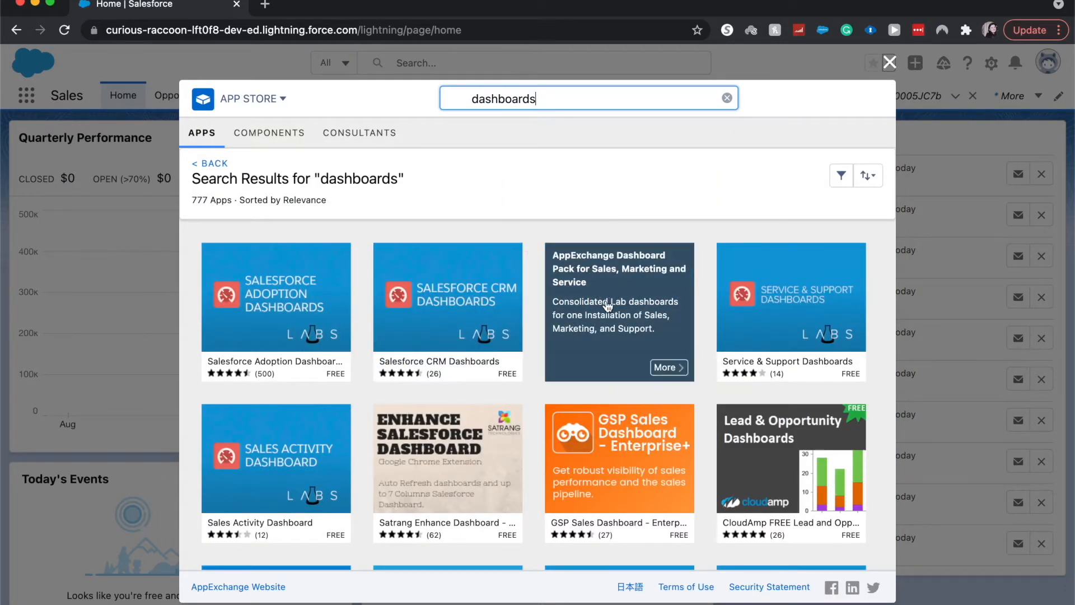
mouse_move(685, 329)
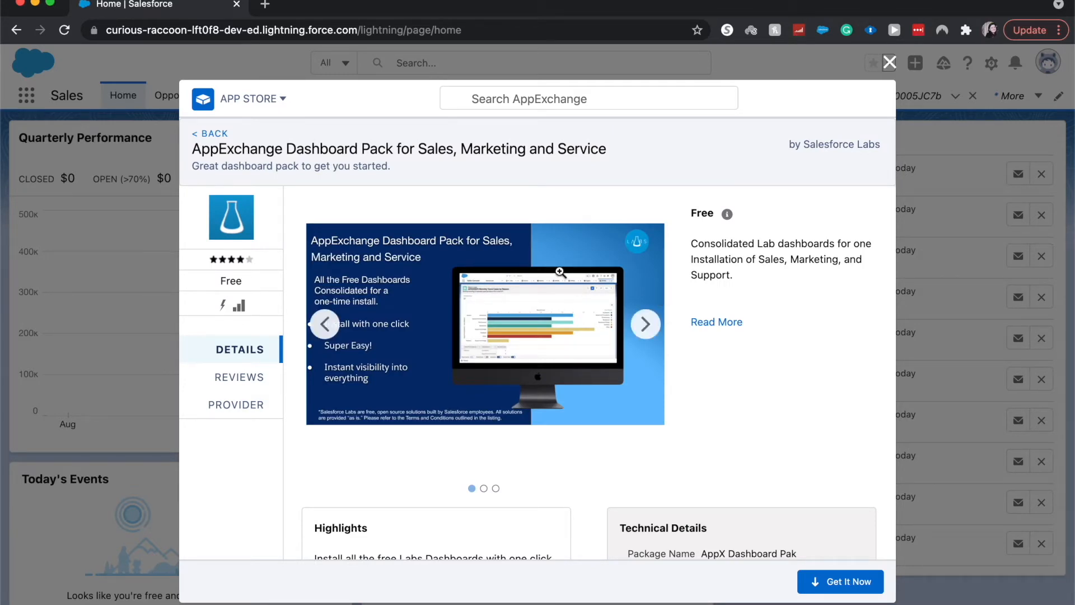
mouse_move(645, 323)
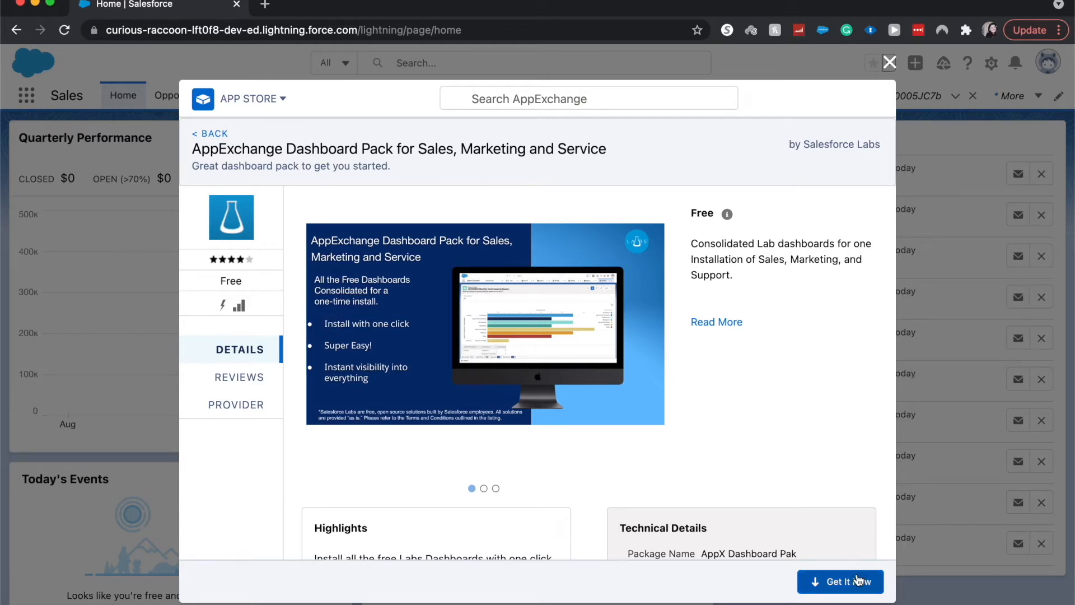
Get It Now, log in to AppExchange and allow it access to the account
click(840, 581)
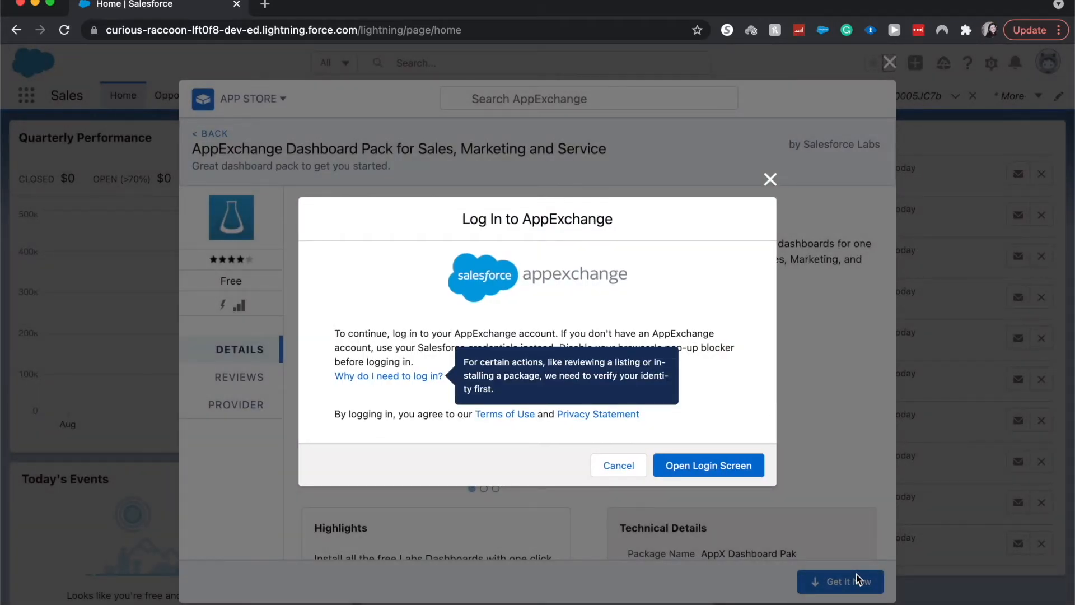
click(708, 465)
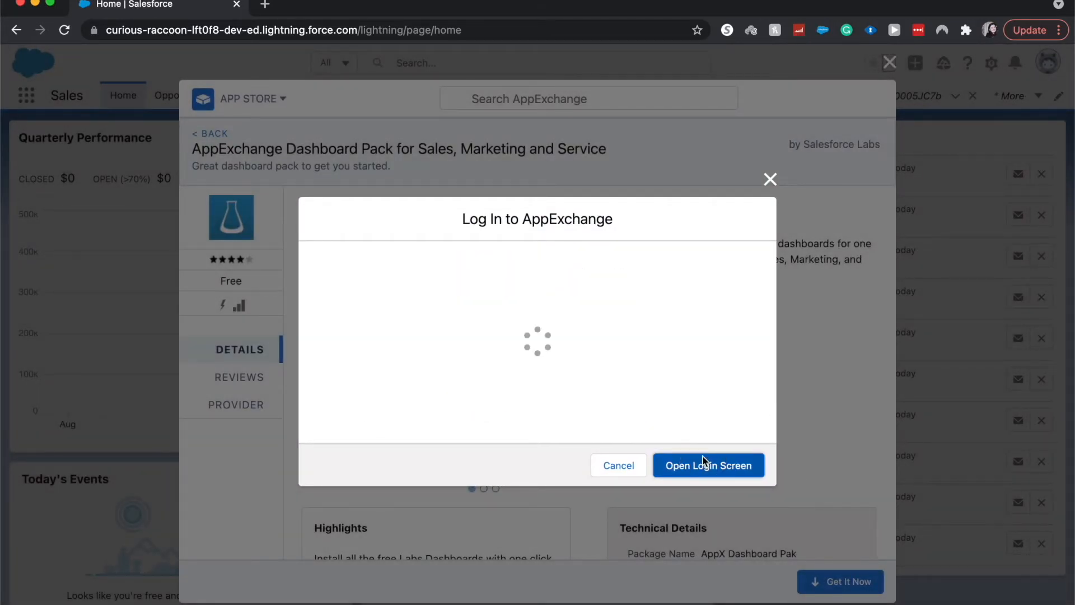
click(708, 465)
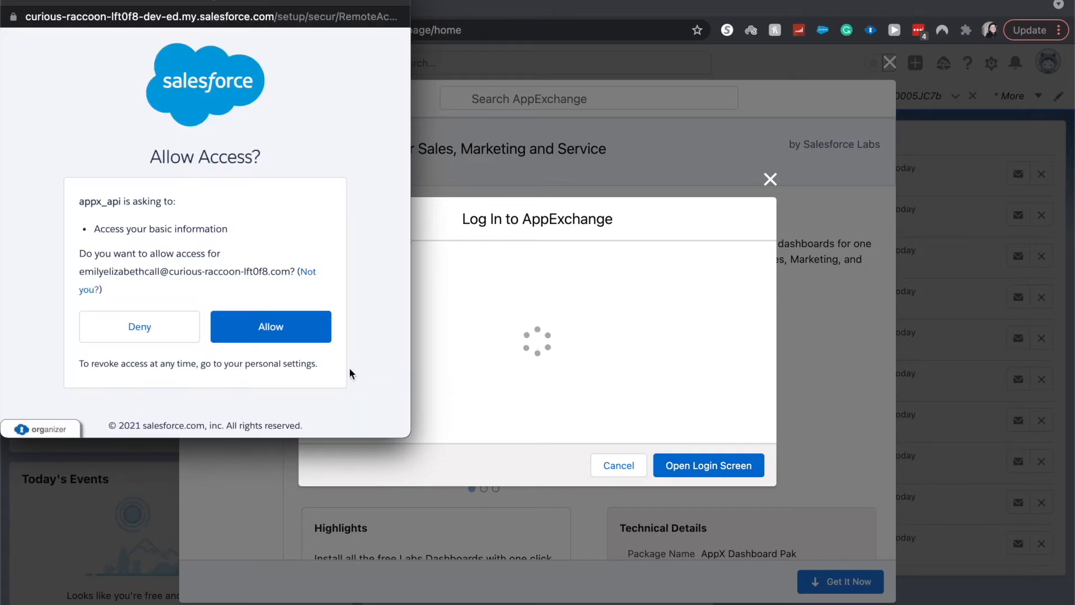
click(270, 326)
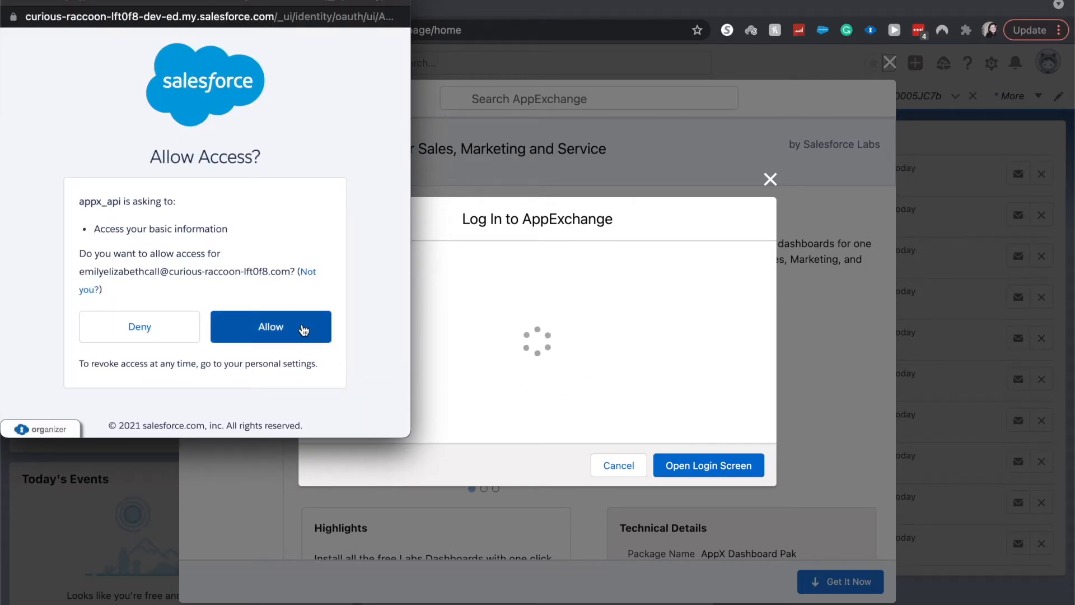
click(270, 326)
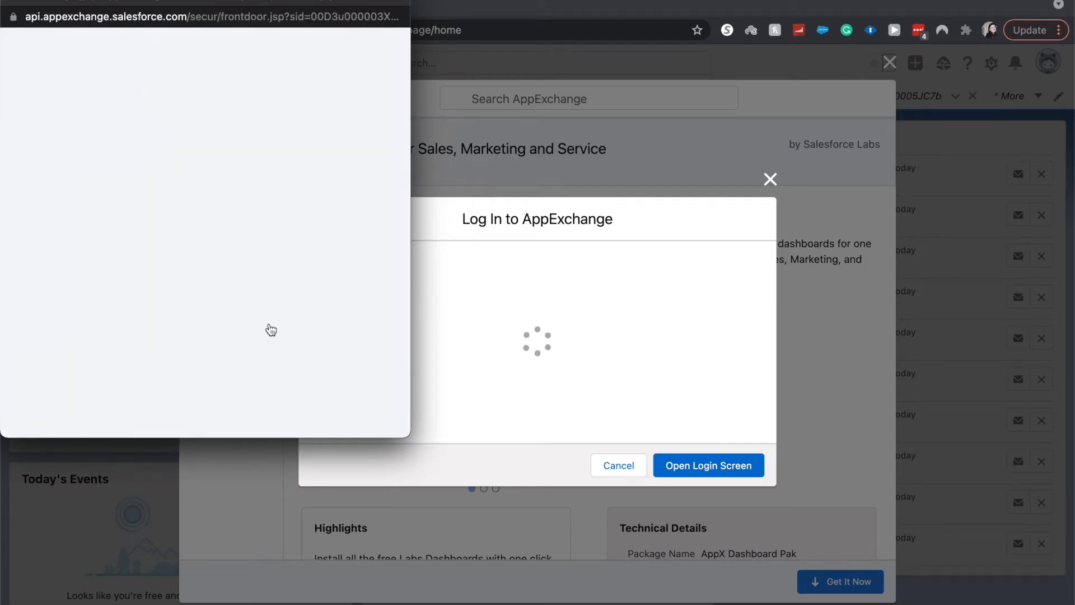
click(618, 464)
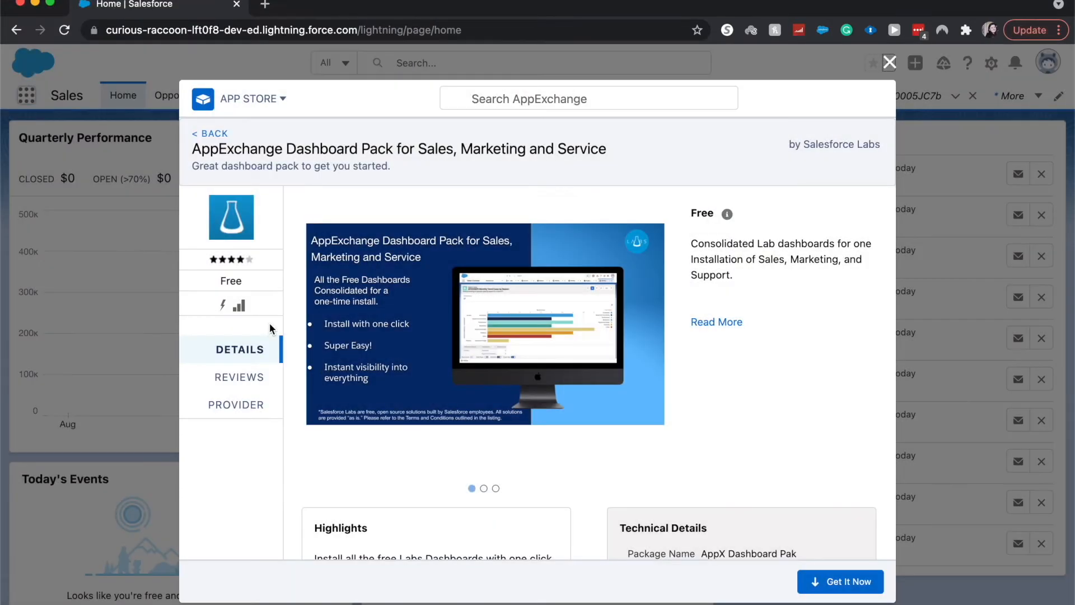
Install the Dashboard Pack in the current org, agree to the terms and confirm
click(840, 581)
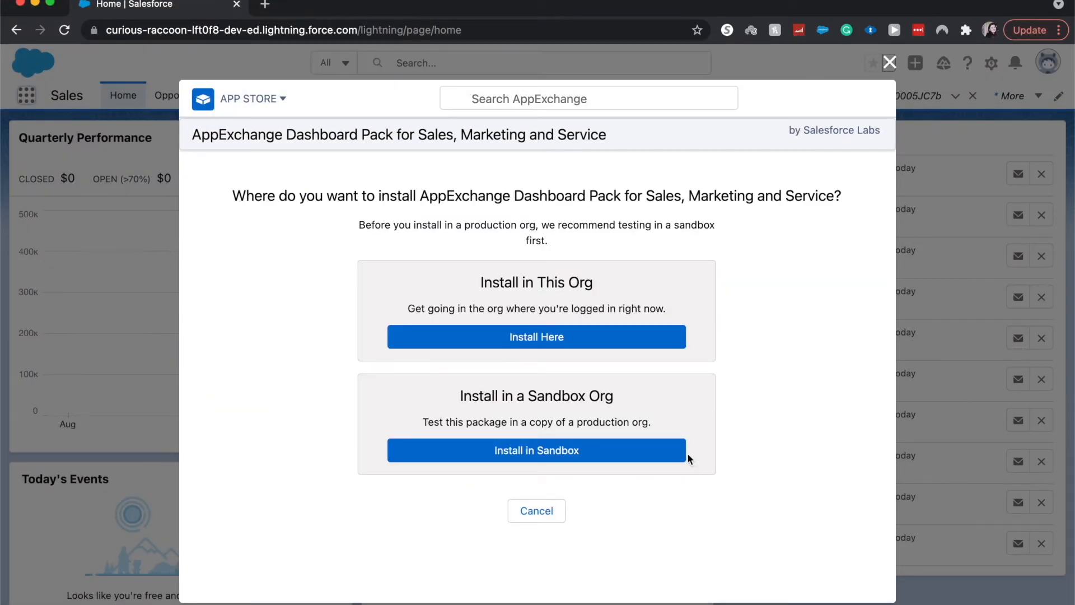
mouse_move(581, 340)
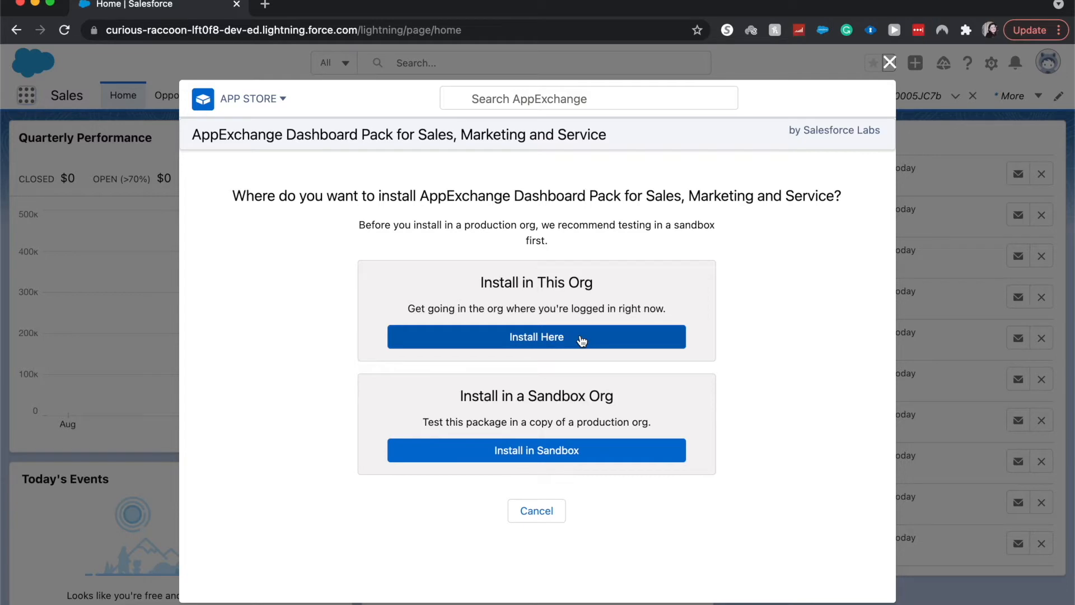
mouse_move(739, 333)
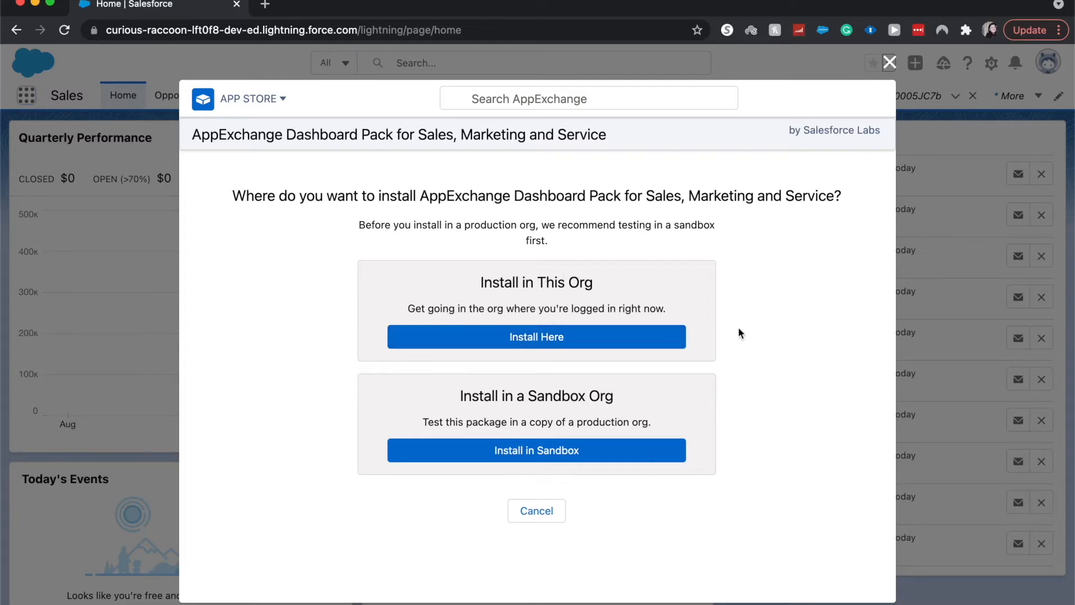
mouse_move(597, 393)
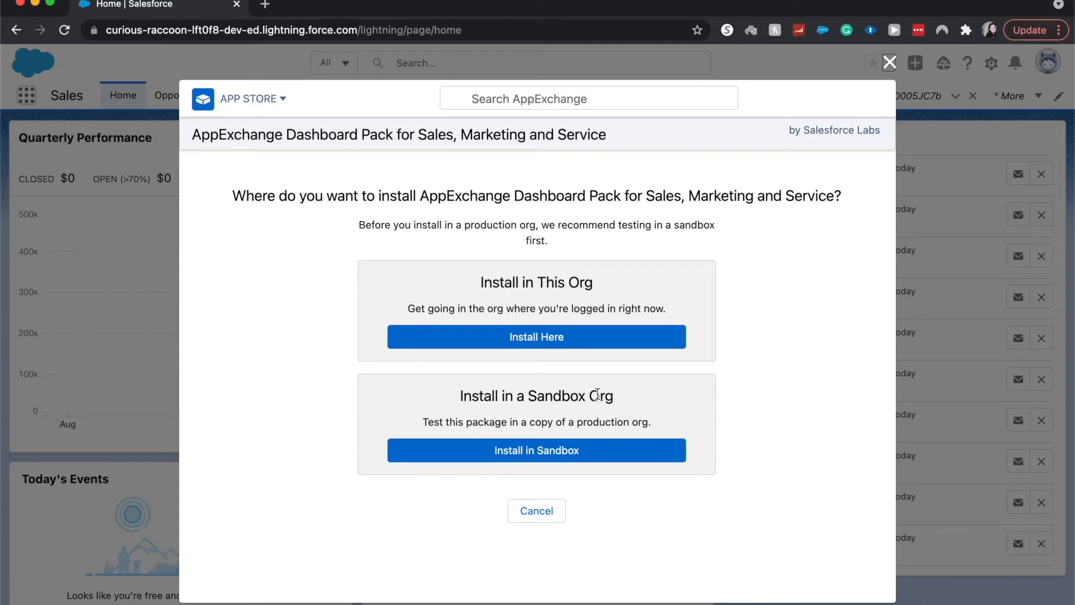
mouse_move(573, 436)
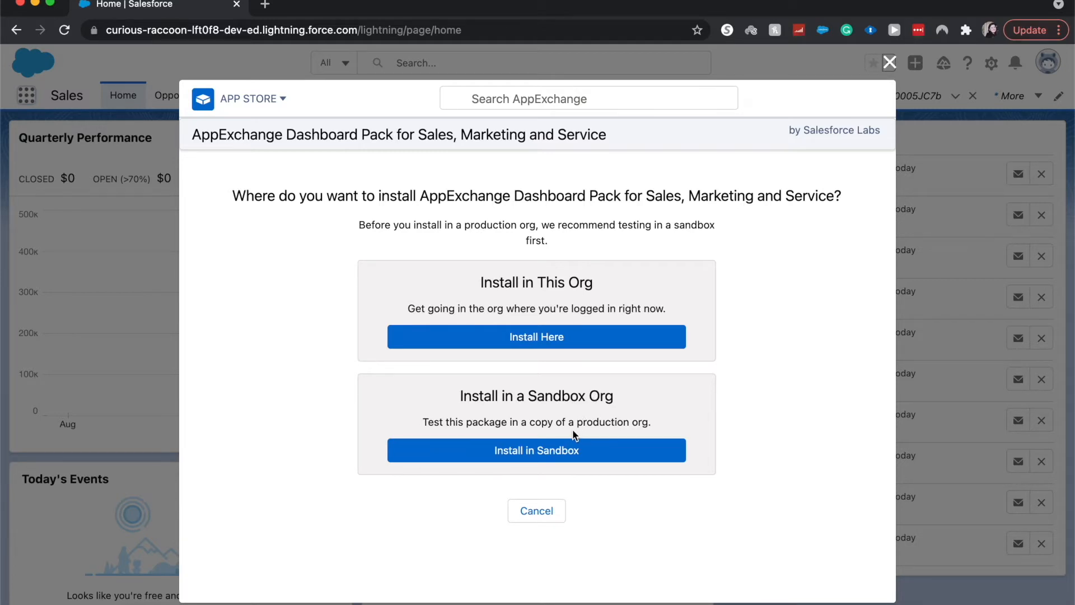
mouse_move(579, 411)
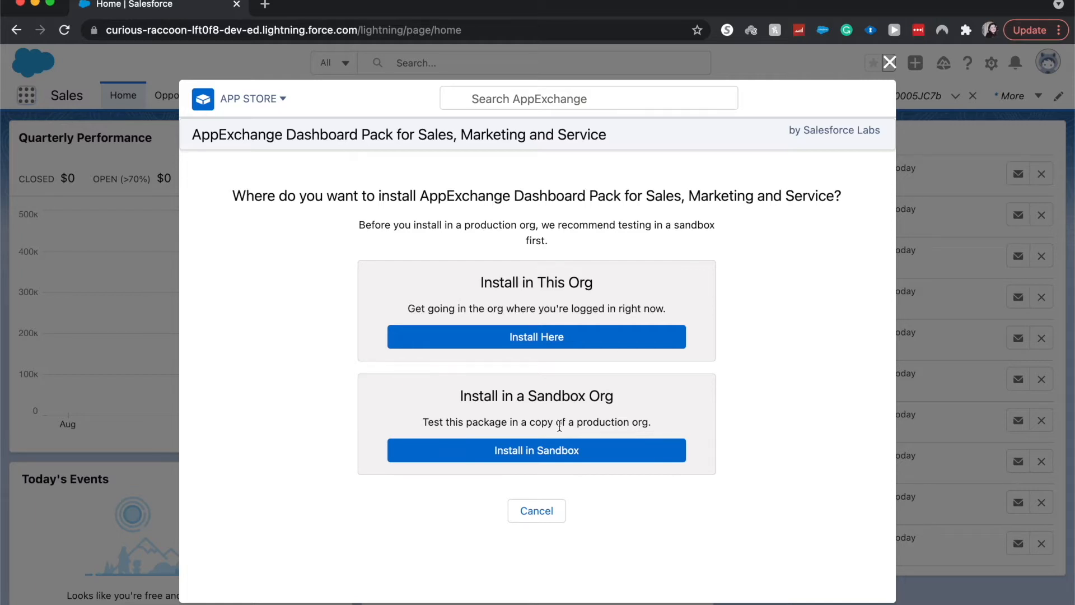
mouse_move(538, 365)
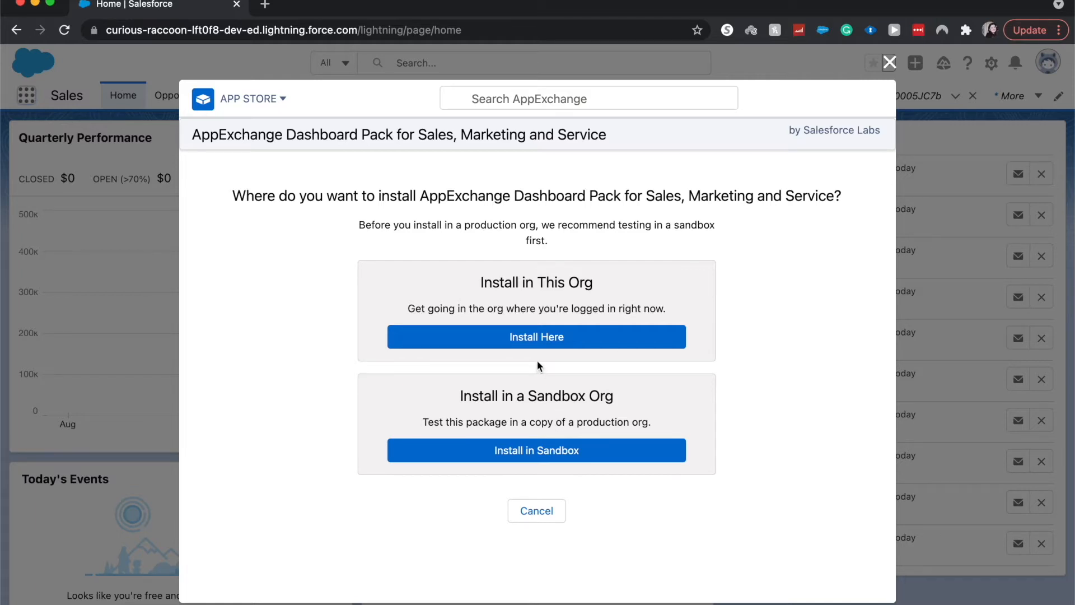
mouse_move(561, 342)
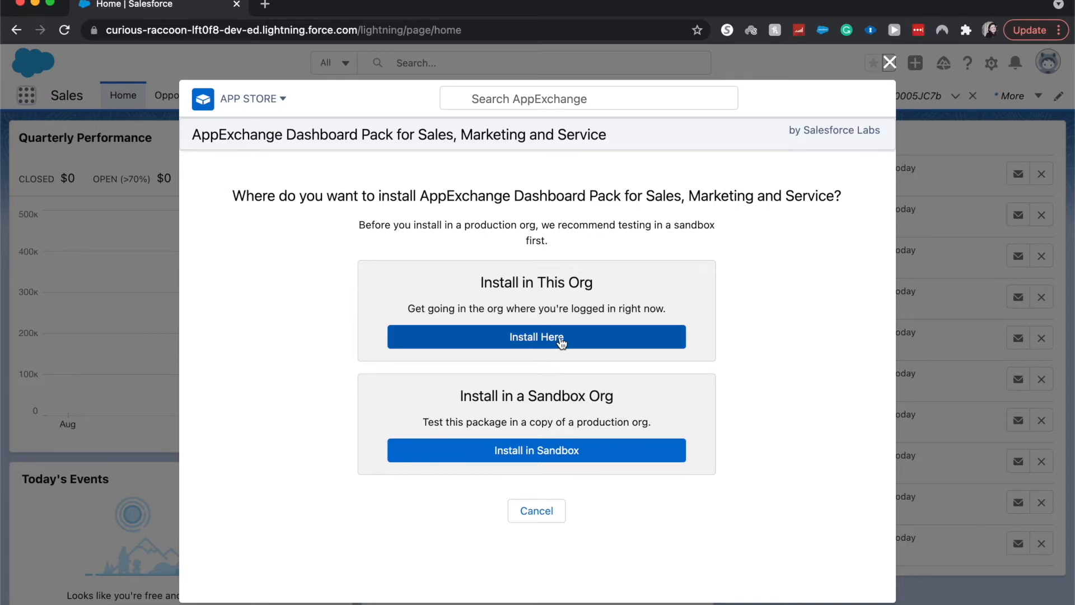
mouse_move(537, 450)
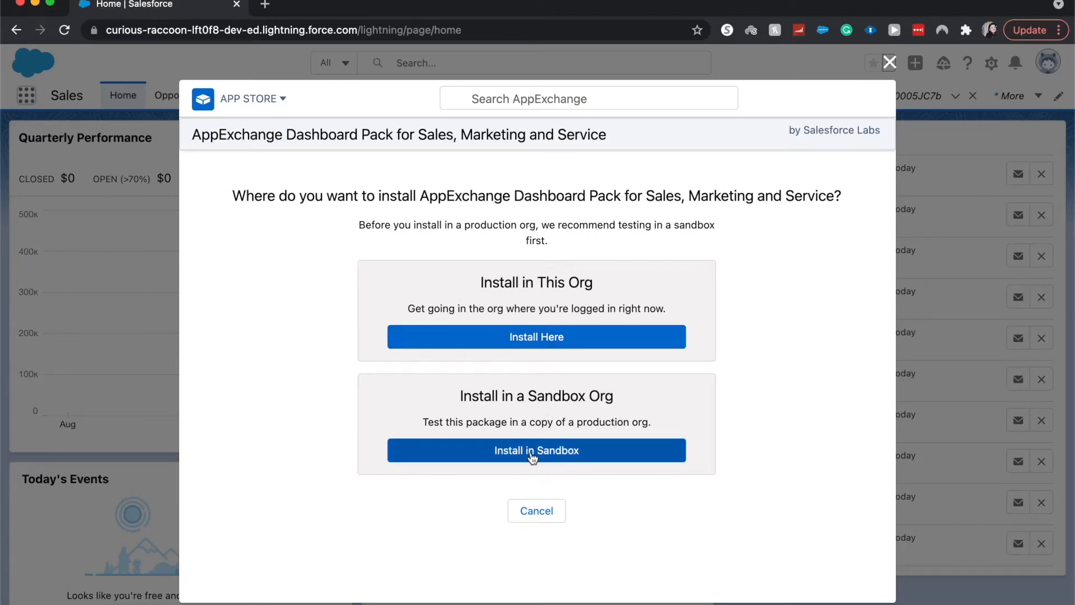
mouse_move(617, 520)
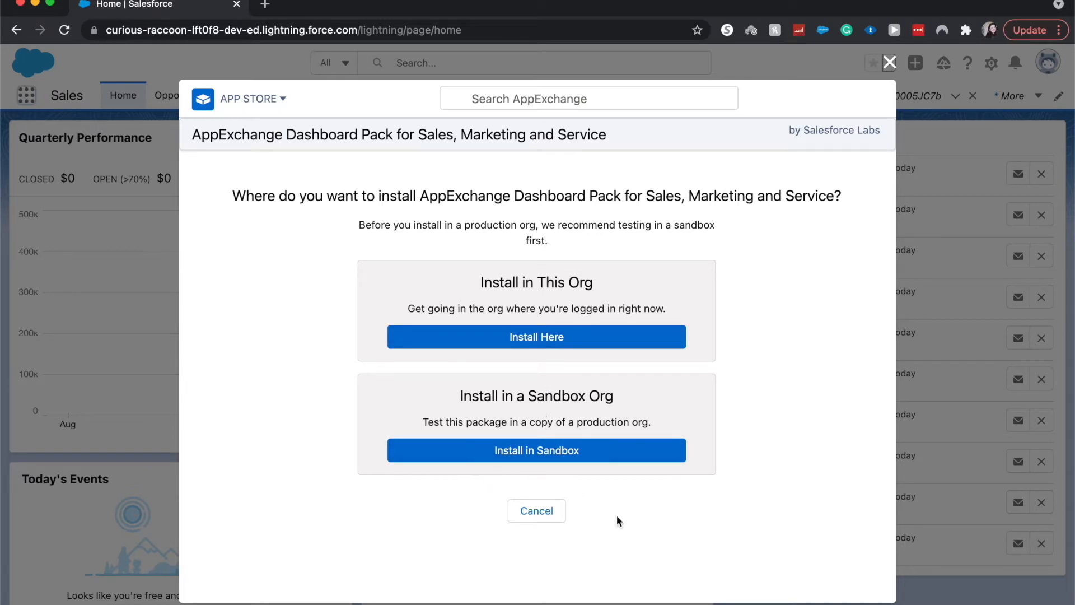
mouse_move(536, 337)
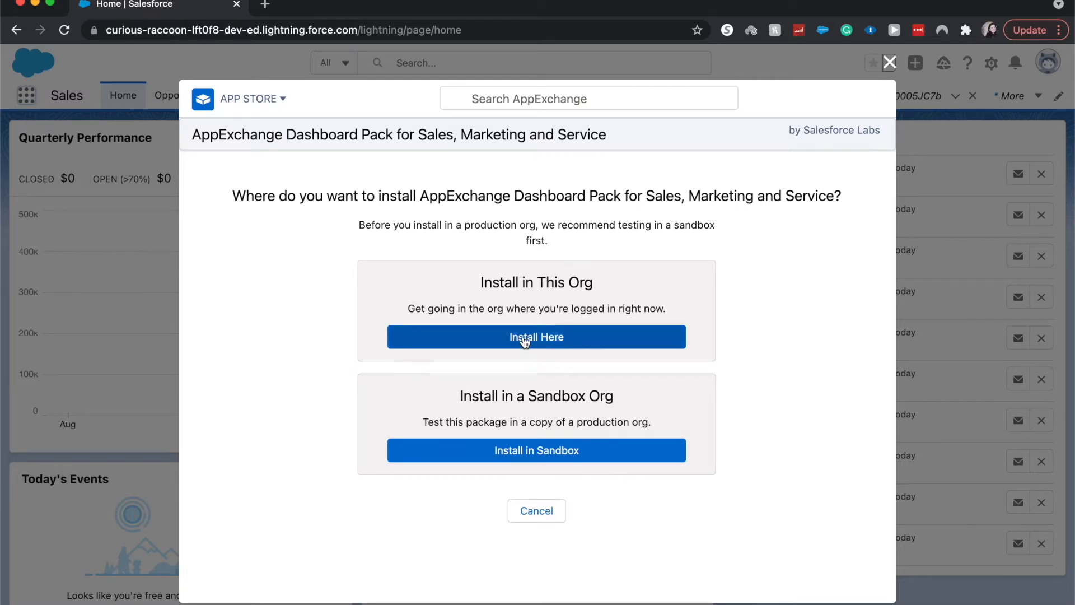
click(537, 337)
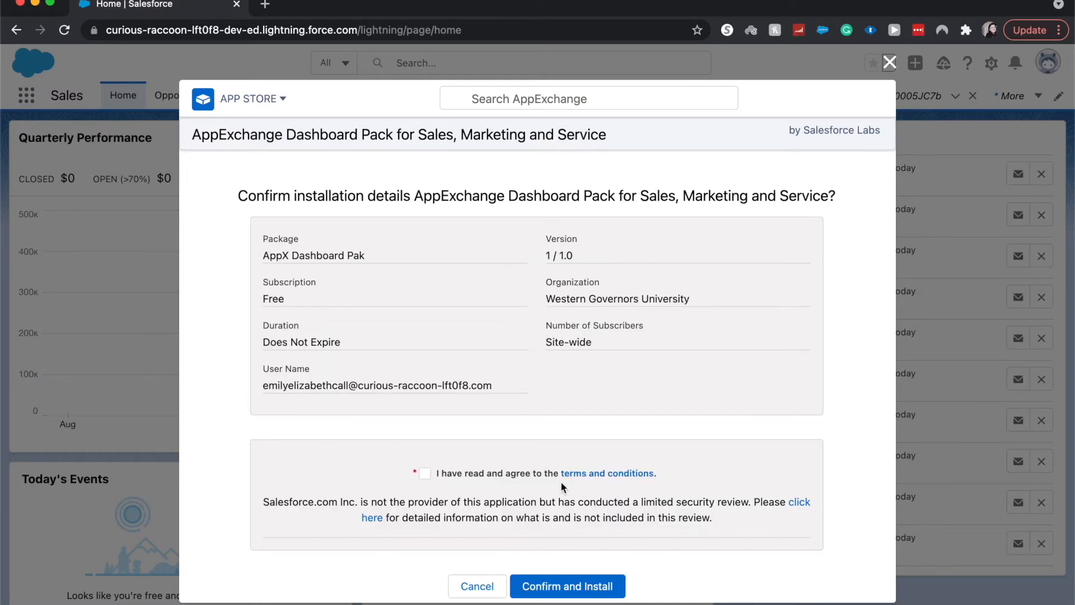
click(424, 473)
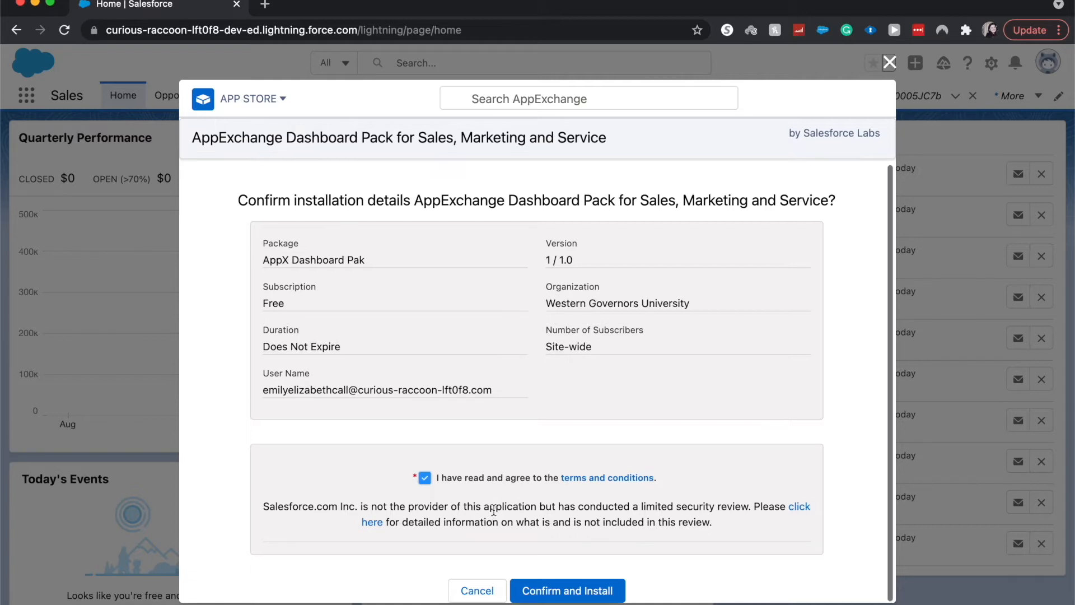
click(567, 590)
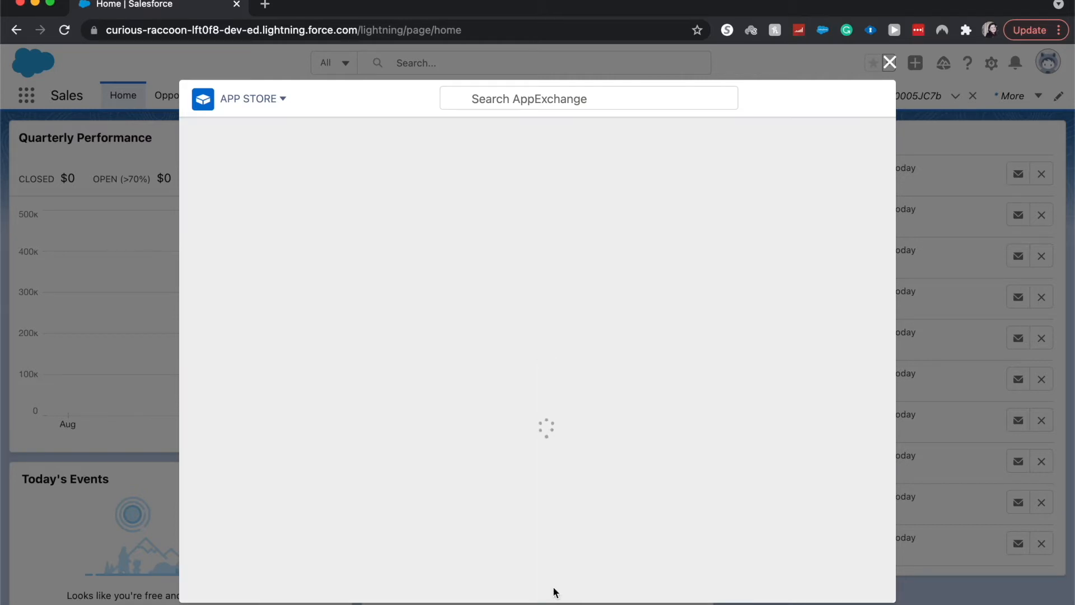
mouse_move(536, 593)
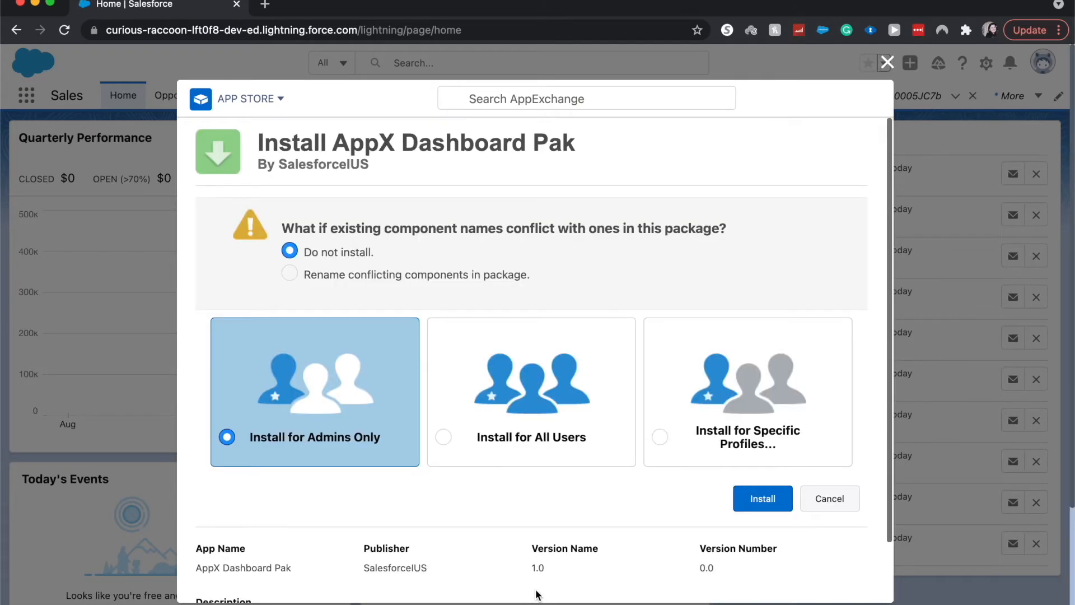
Install for all users with conflicting package components renamed, and start the install
scroll(down, 3)
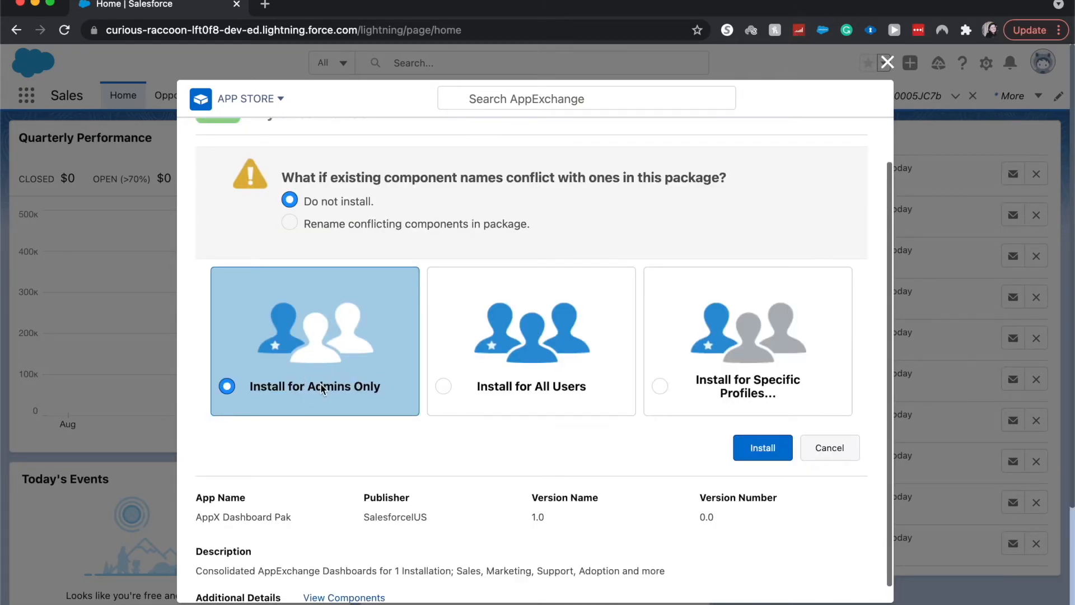
mouse_move(530, 336)
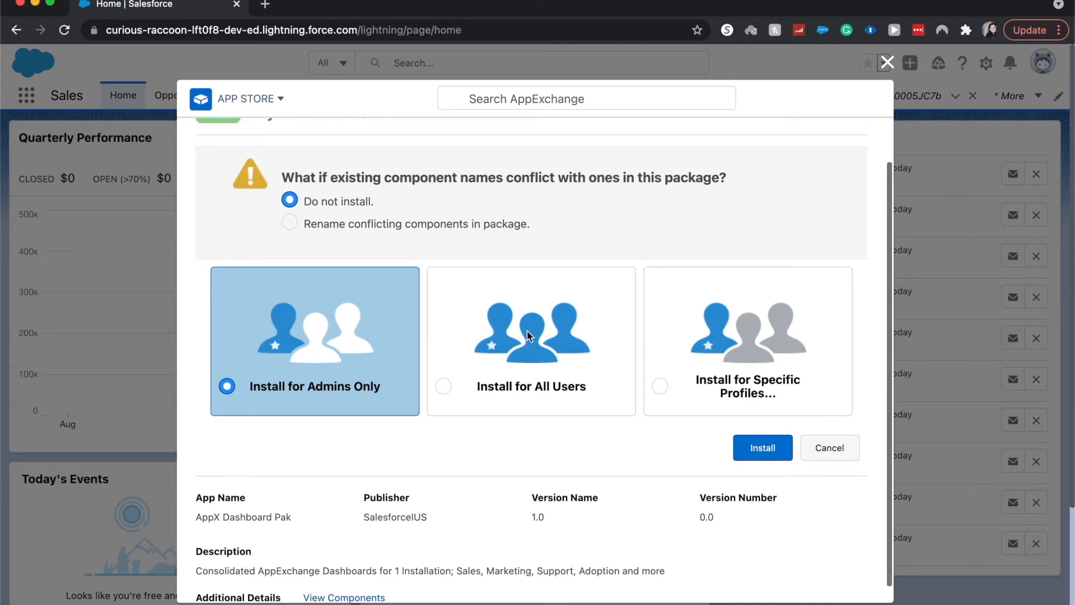
mouse_move(643, 369)
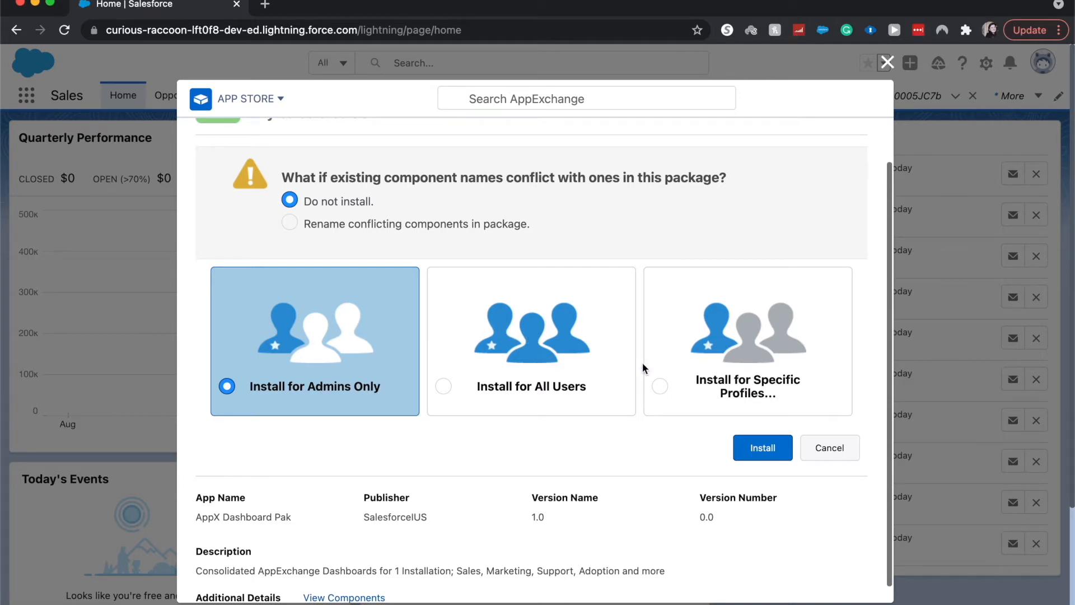
mouse_move(683, 418)
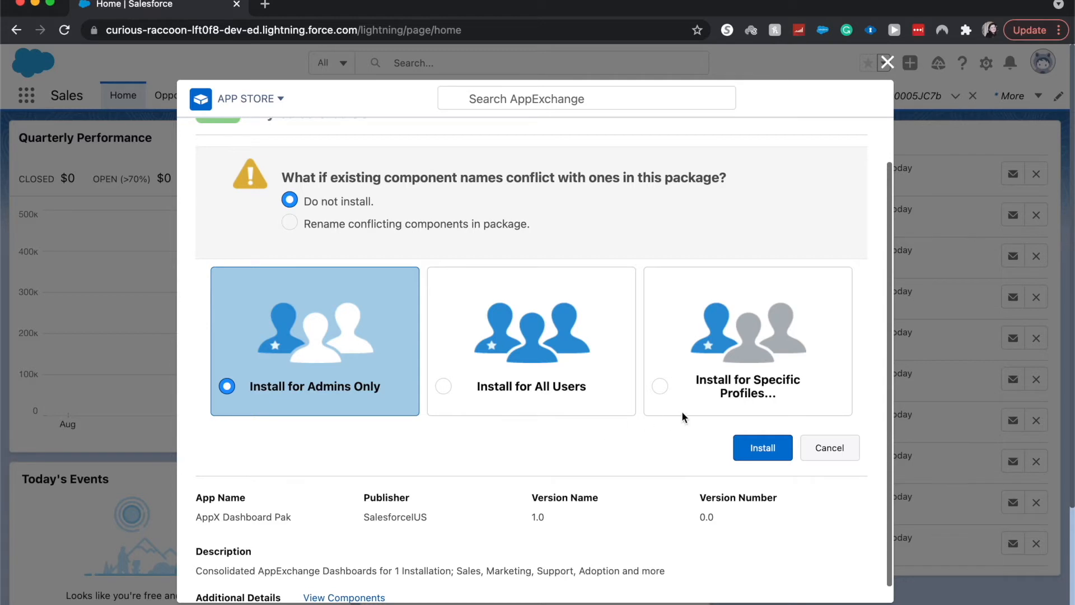
mouse_move(710, 418)
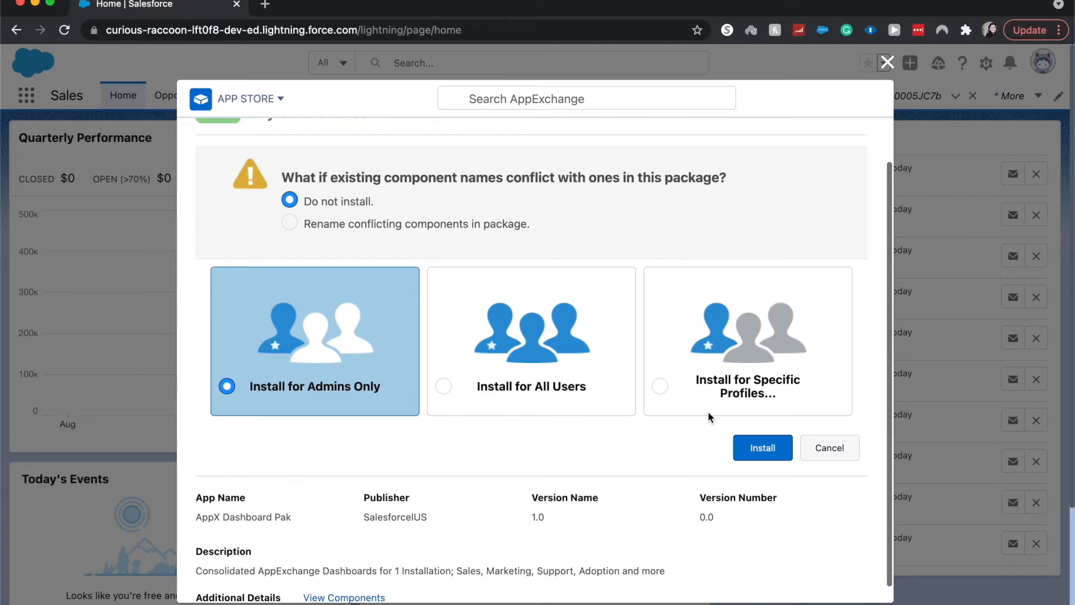
mouse_move(583, 380)
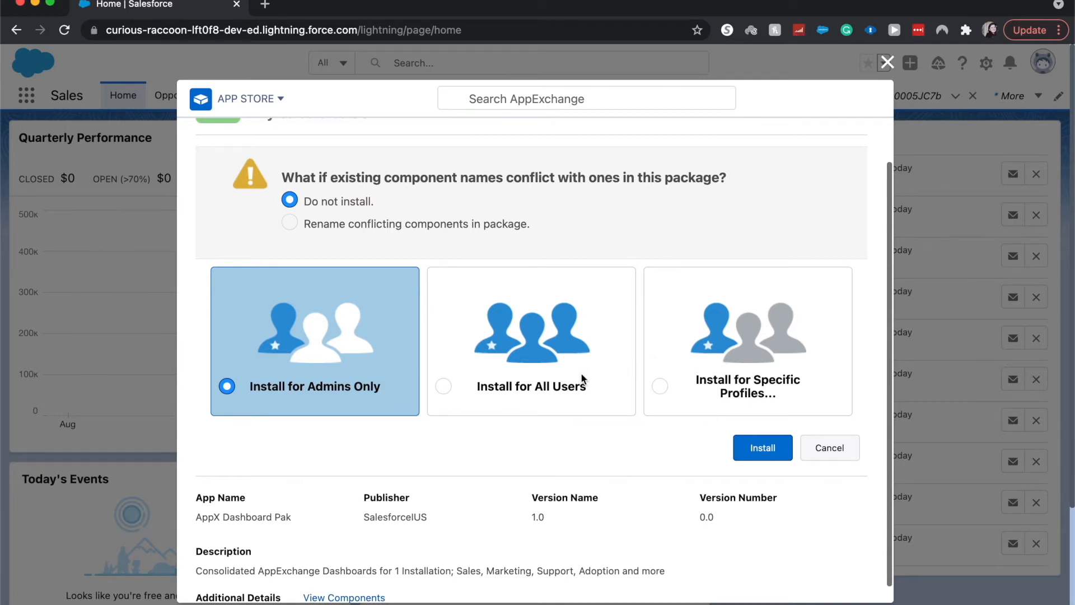
mouse_move(557, 387)
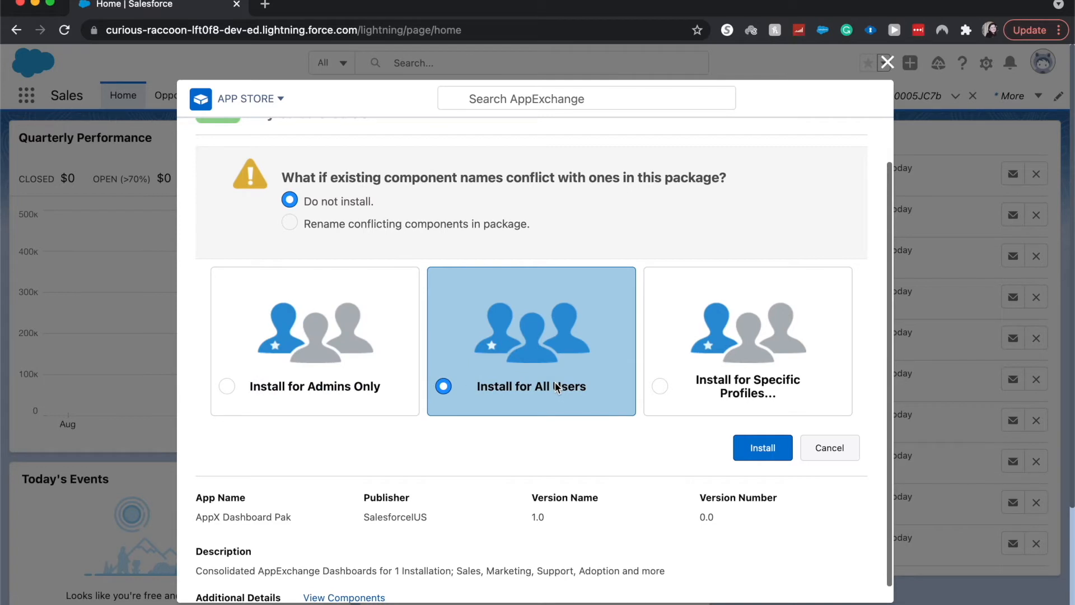
mouse_move(726, 454)
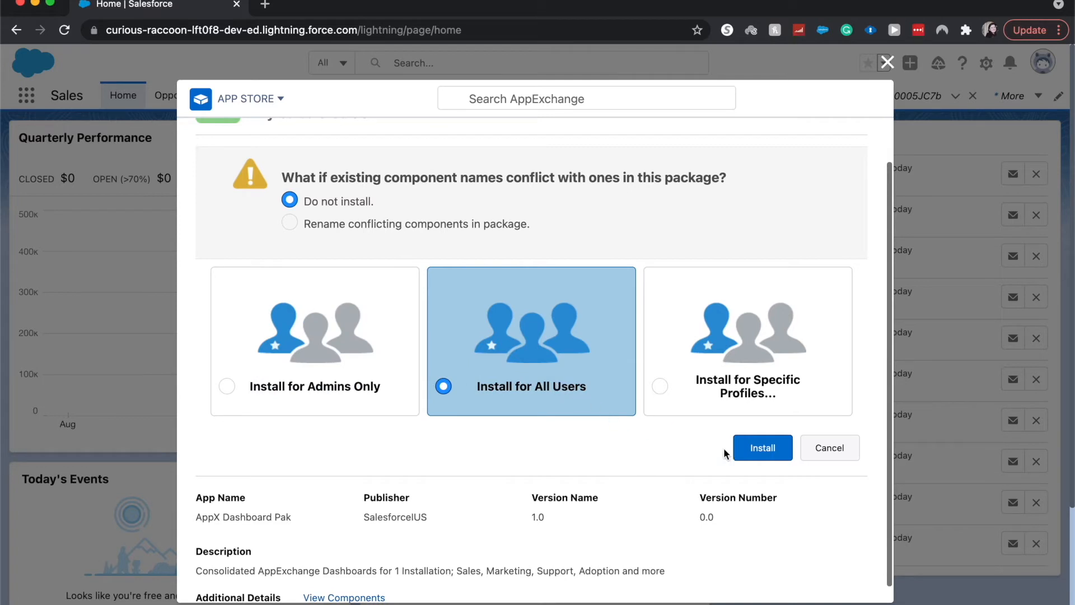
mouse_move(358, 188)
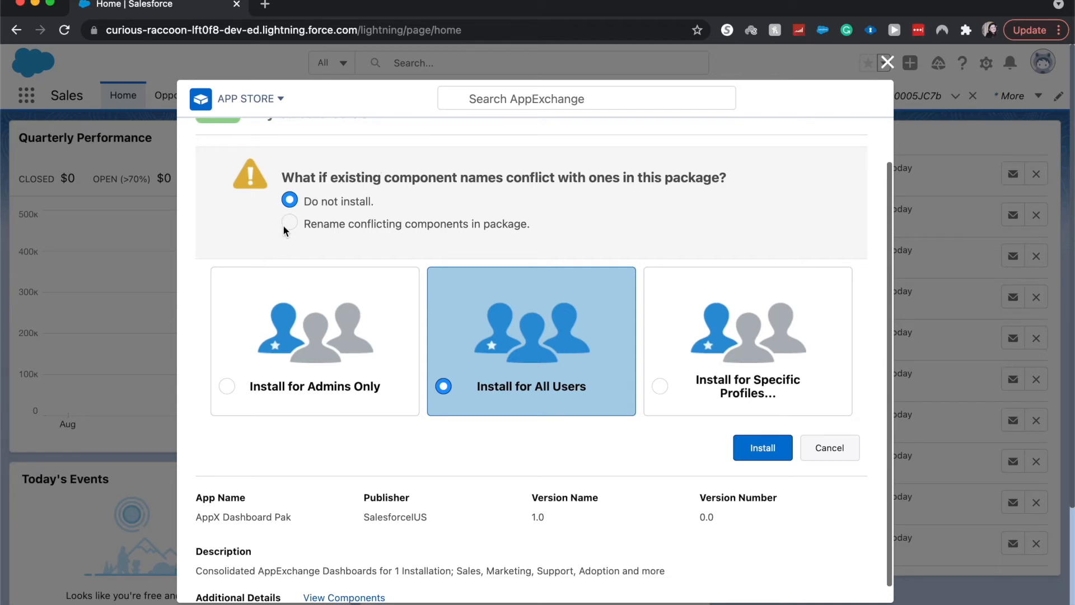
click(289, 222)
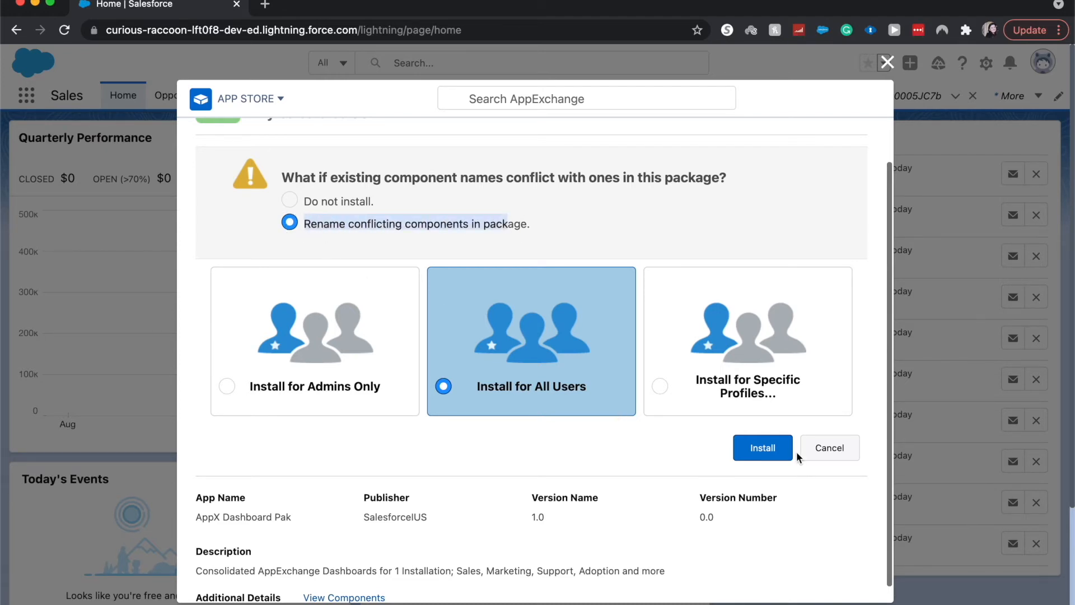
click(761, 448)
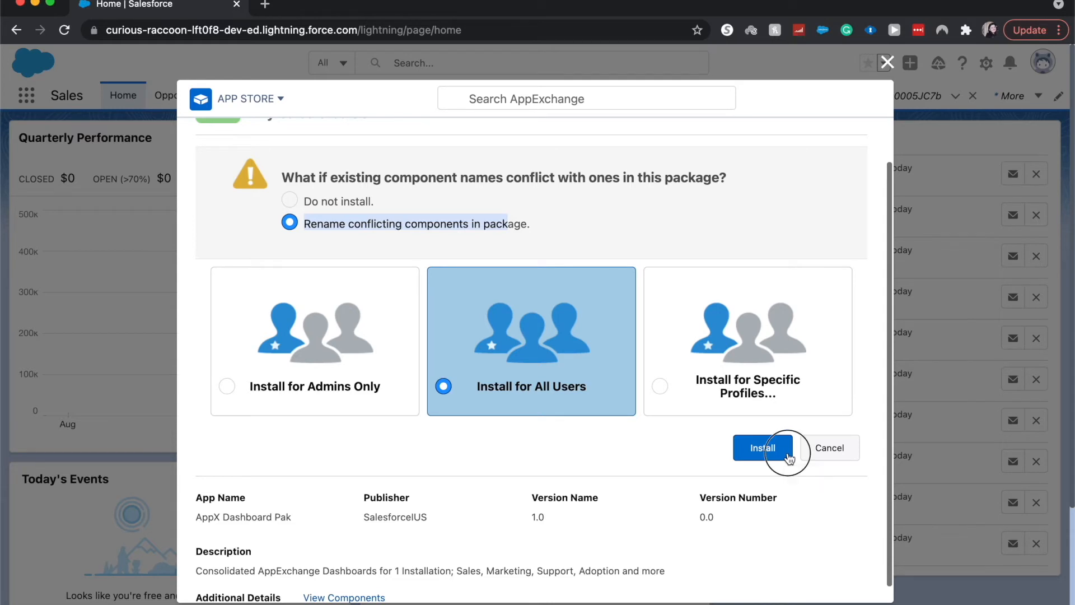
click(761, 446)
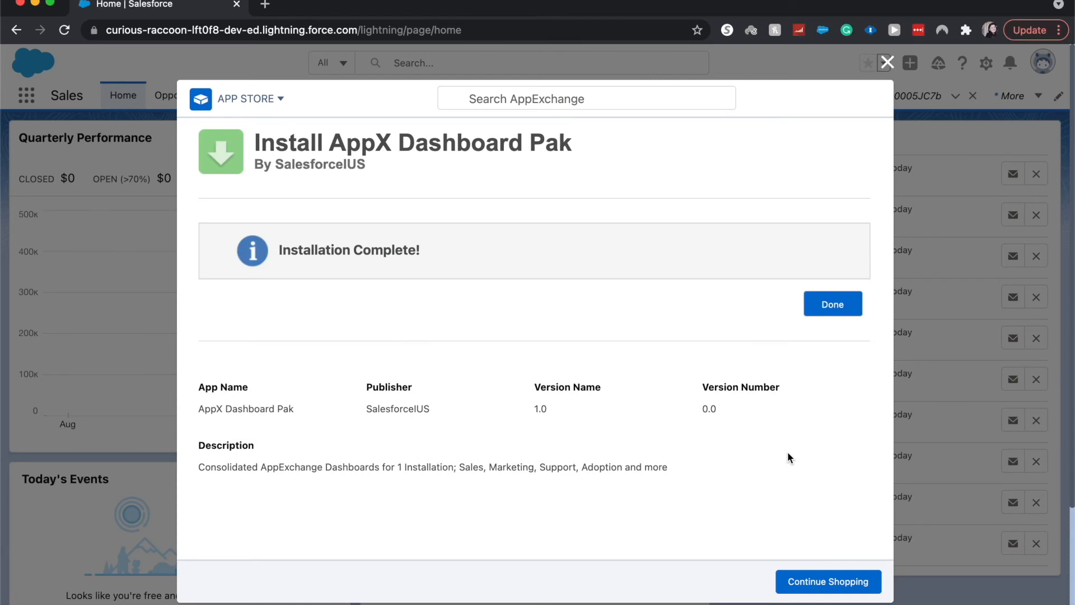
mouse_move(429, 167)
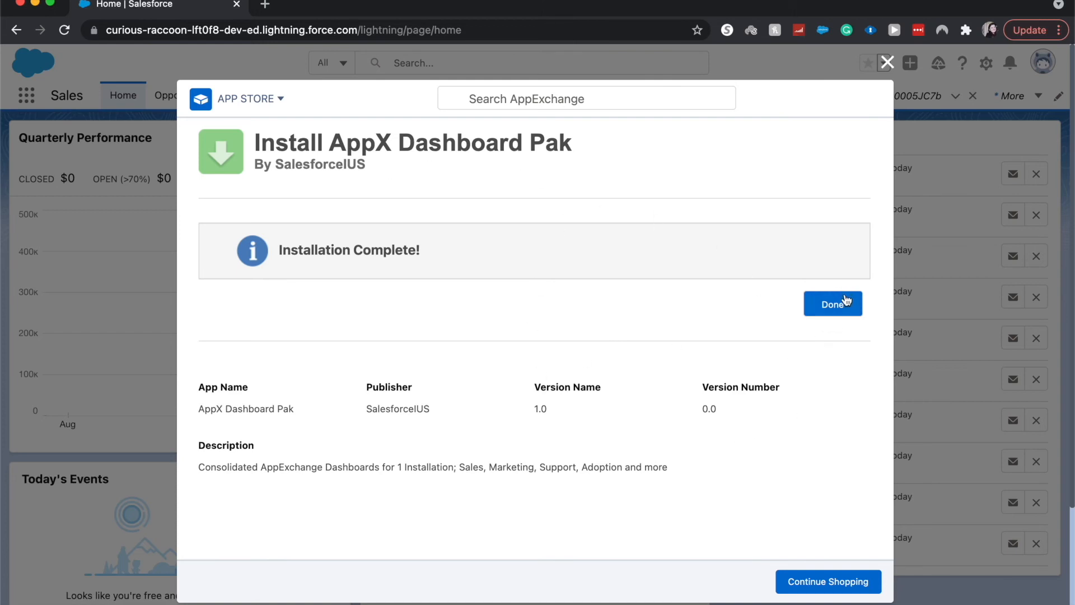
Finish the completed installation and close the App Store overlay
click(832, 303)
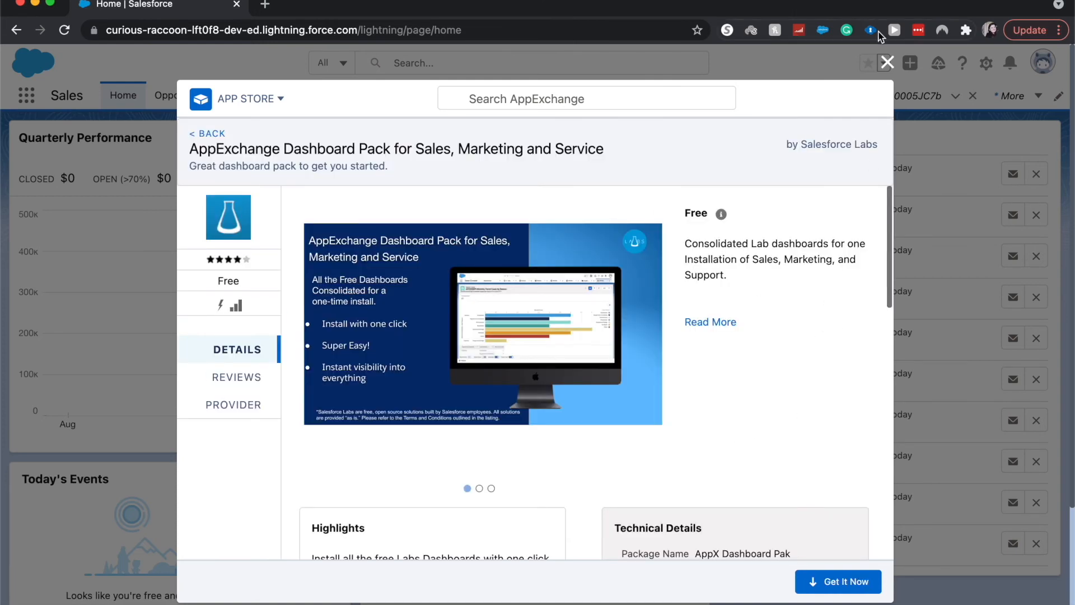
click(886, 62)
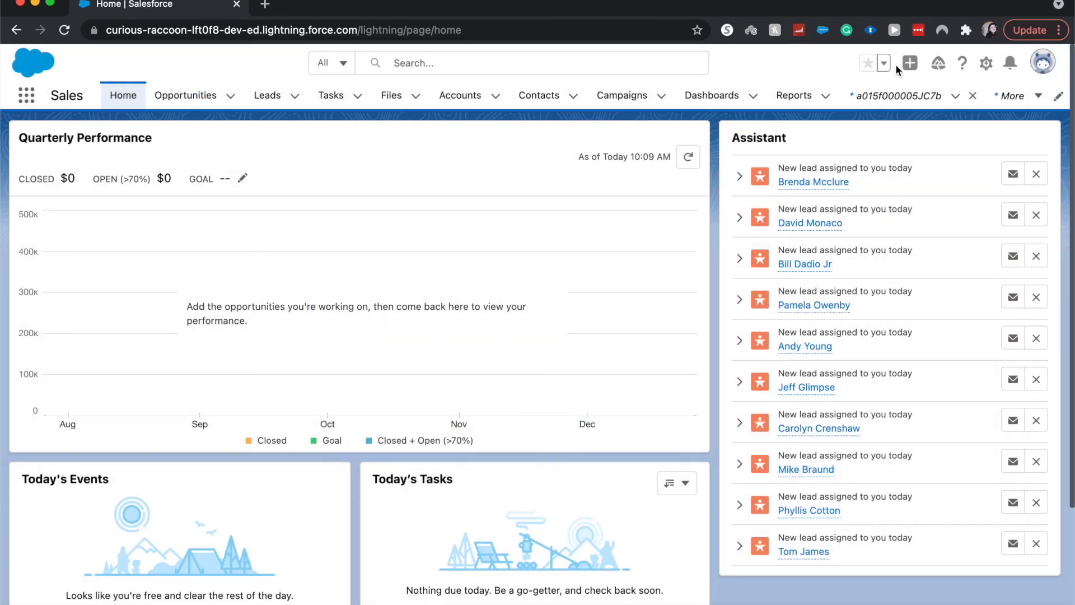
List Dashboards created by me, showing the 19 installed pack dashboards
click(711, 95)
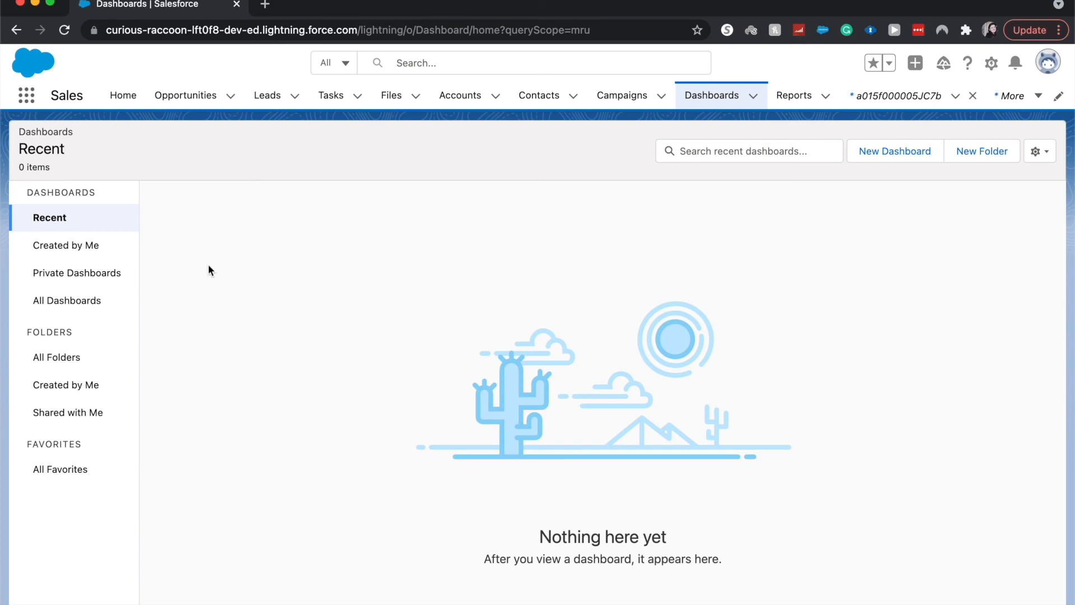
click(66, 245)
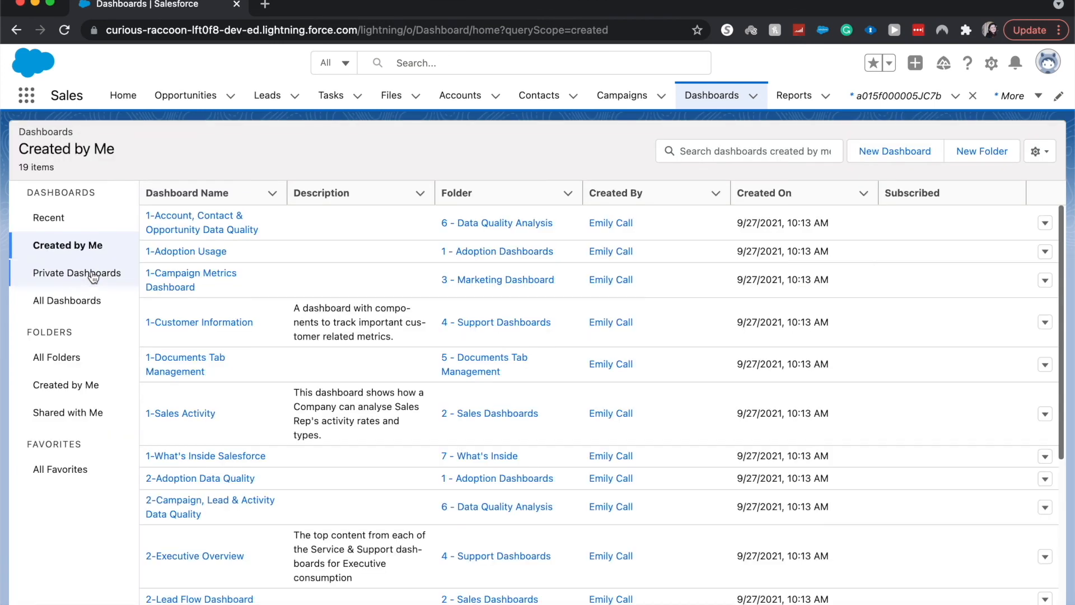
mouse_move(494, 323)
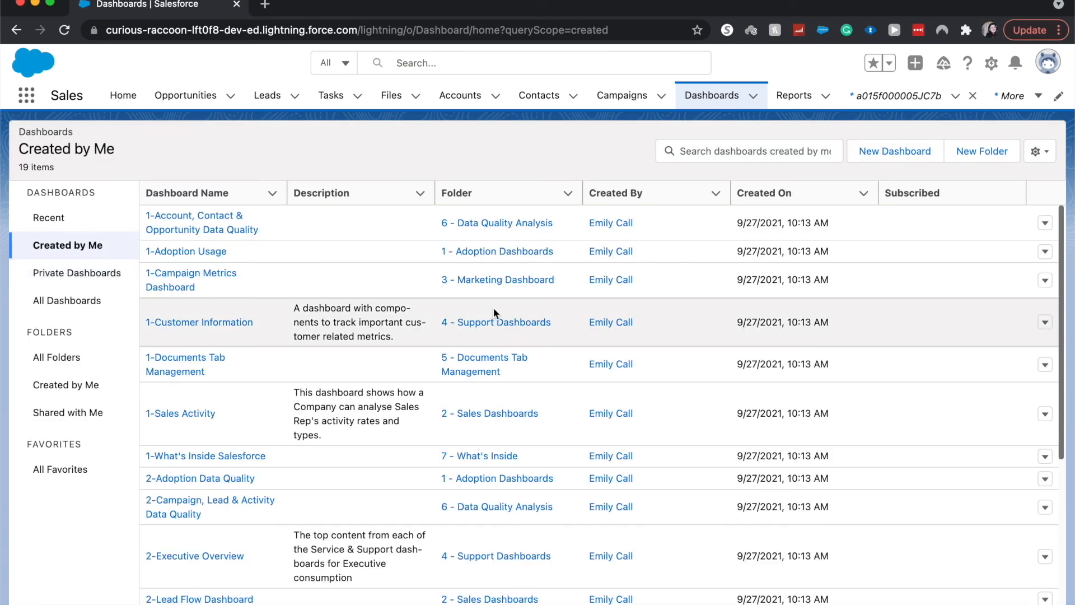
scroll(down, 3)
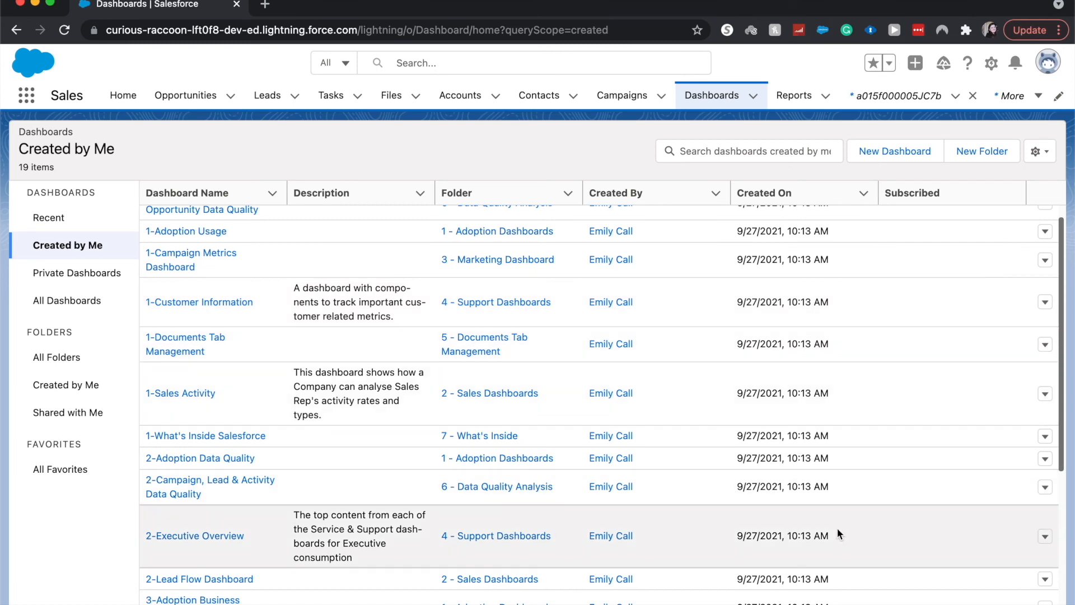
mouse_move(909, 303)
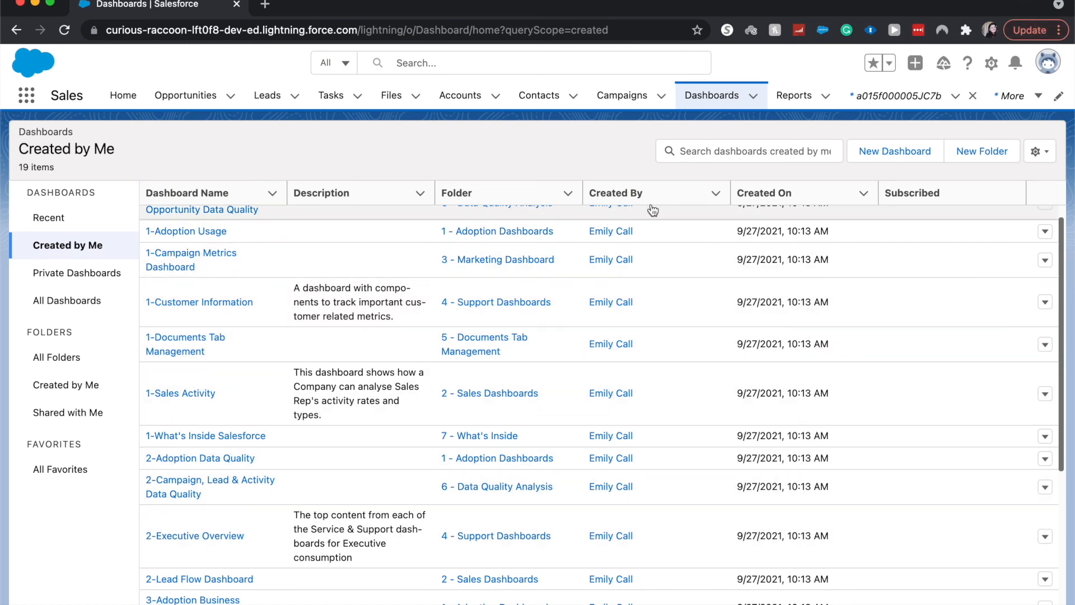
mouse_move(640, 252)
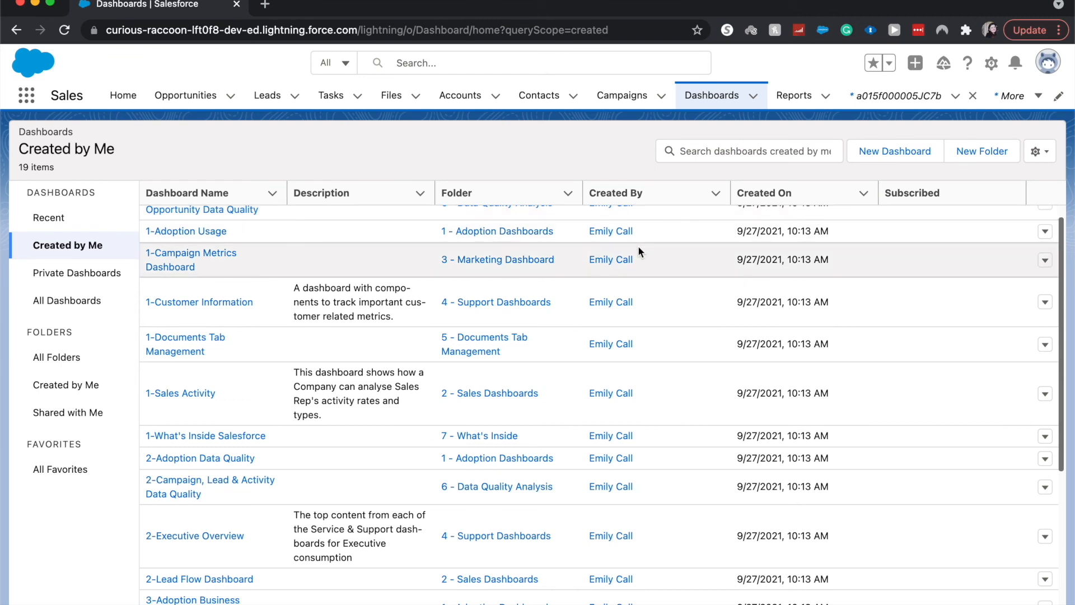
scroll(up, 3)
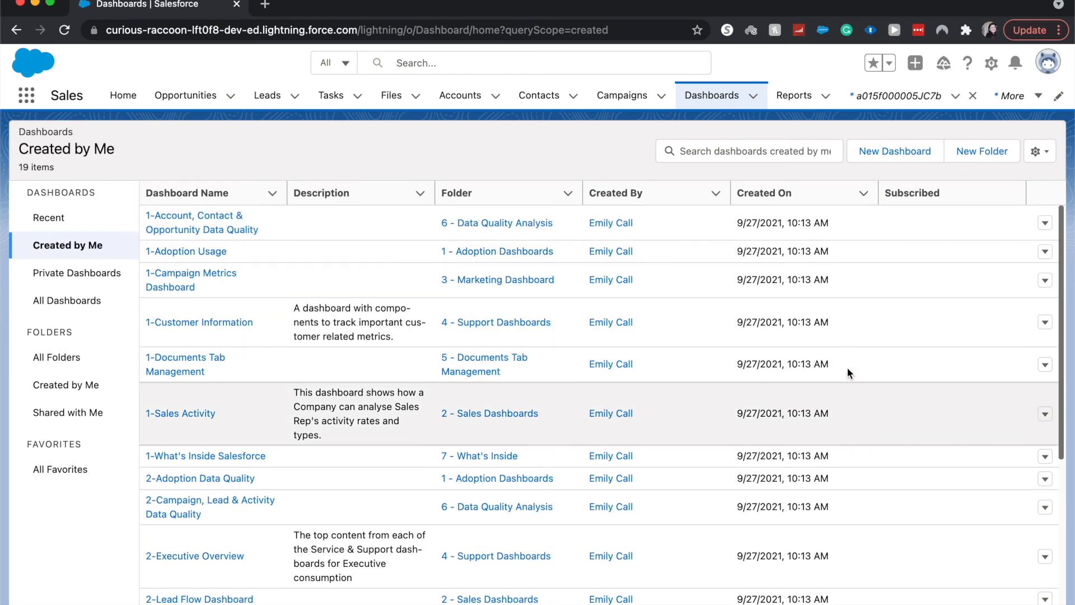